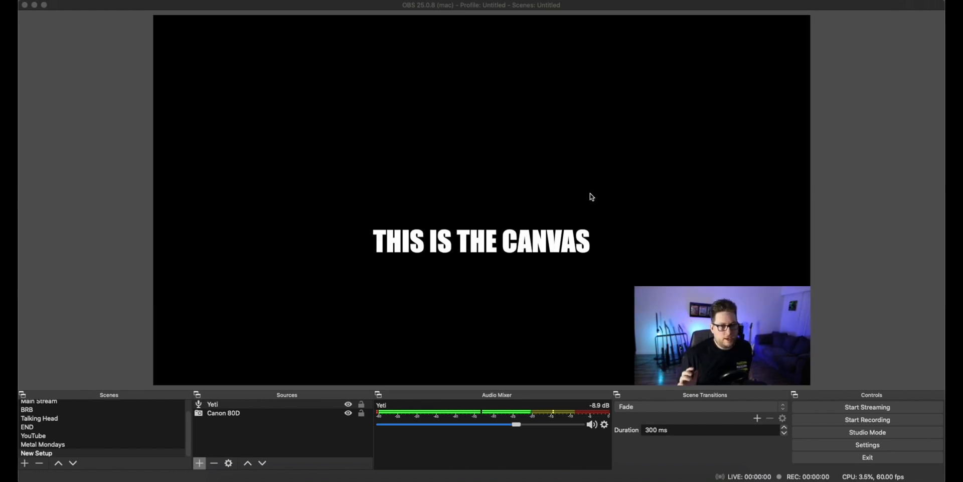
mouse_move(309, 329)
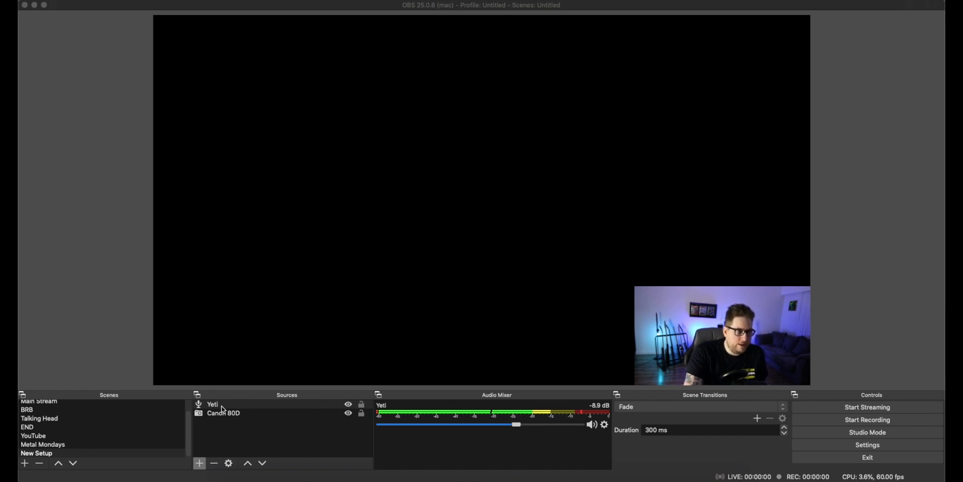
mouse_move(354, 137)
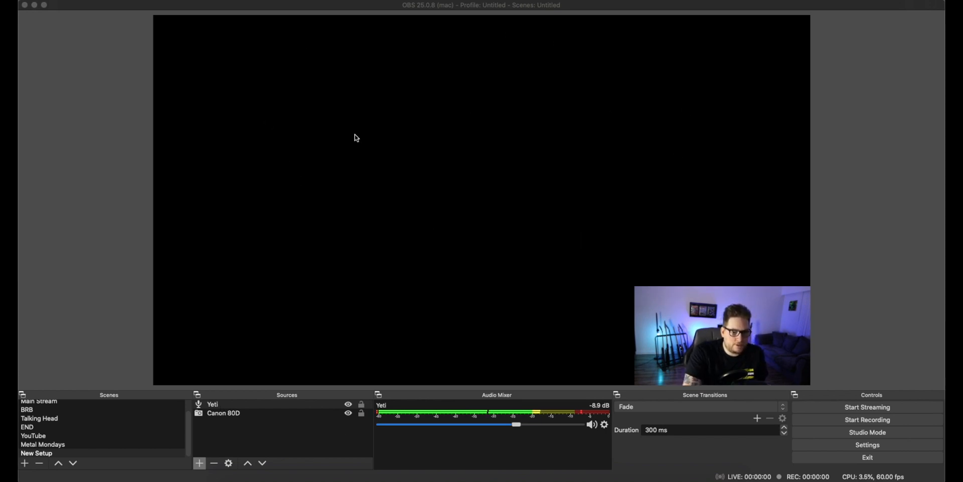
mouse_move(444, 161)
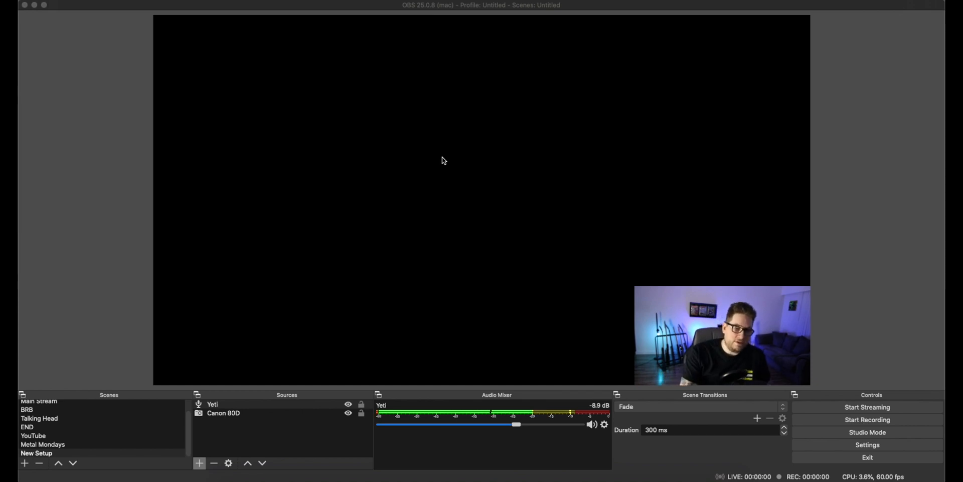
mouse_move(430, 184)
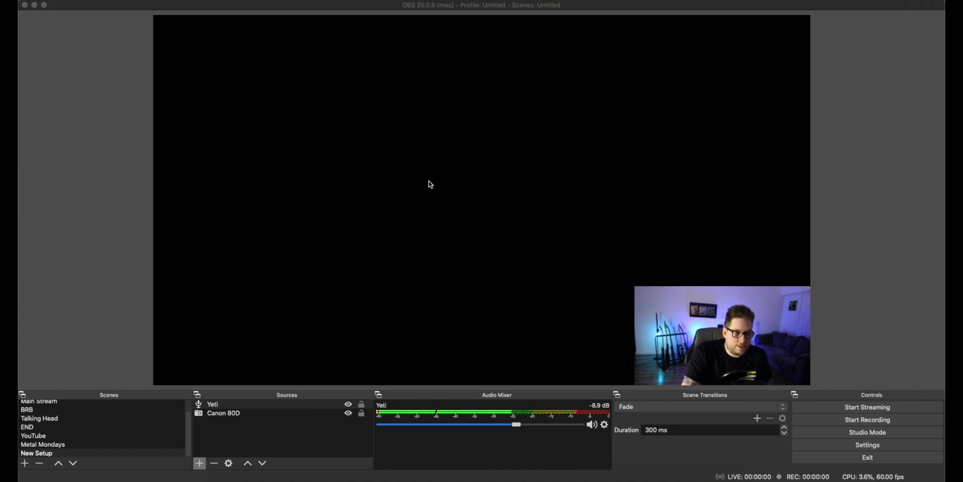
mouse_move(446, 118)
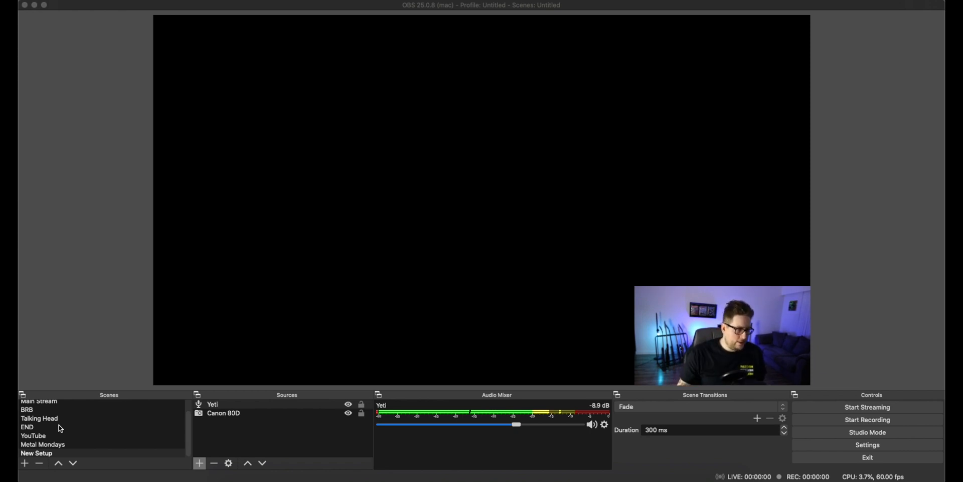
mouse_move(31, 433)
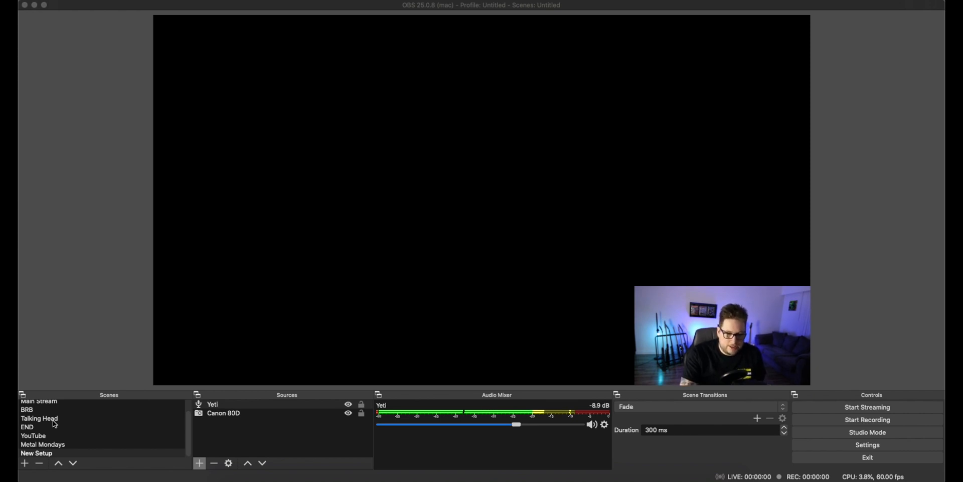
mouse_move(55, 449)
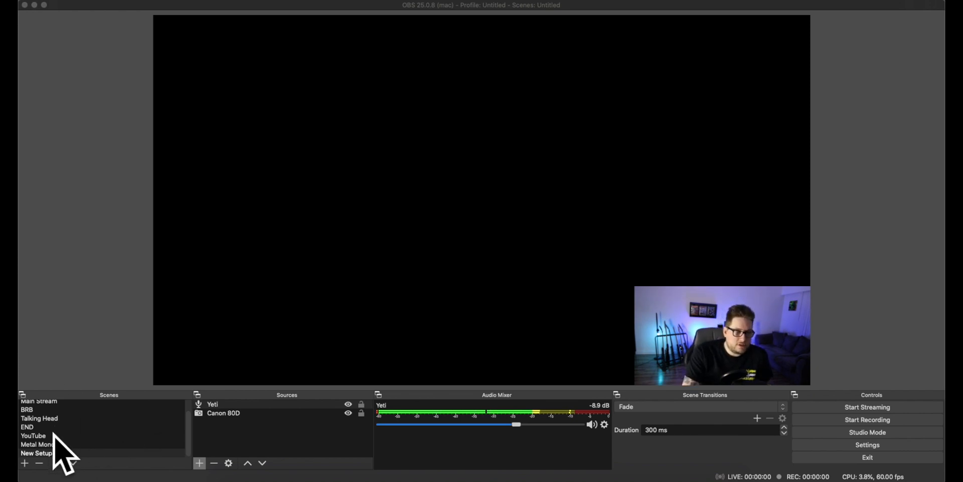
mouse_move(301, 402)
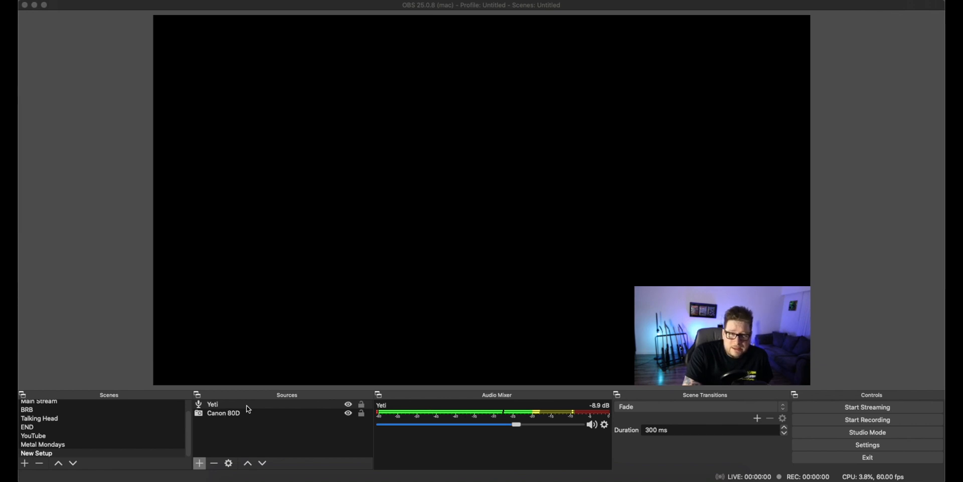
mouse_move(268, 428)
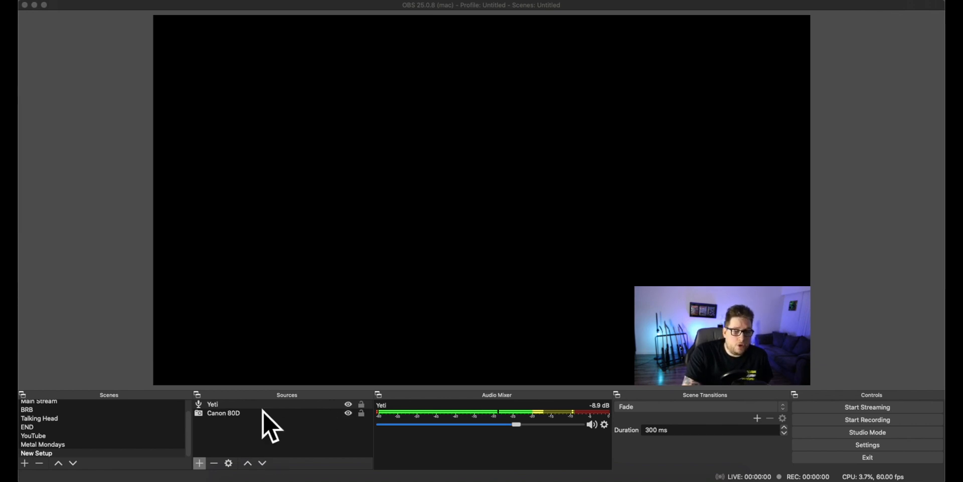
mouse_move(482, 401)
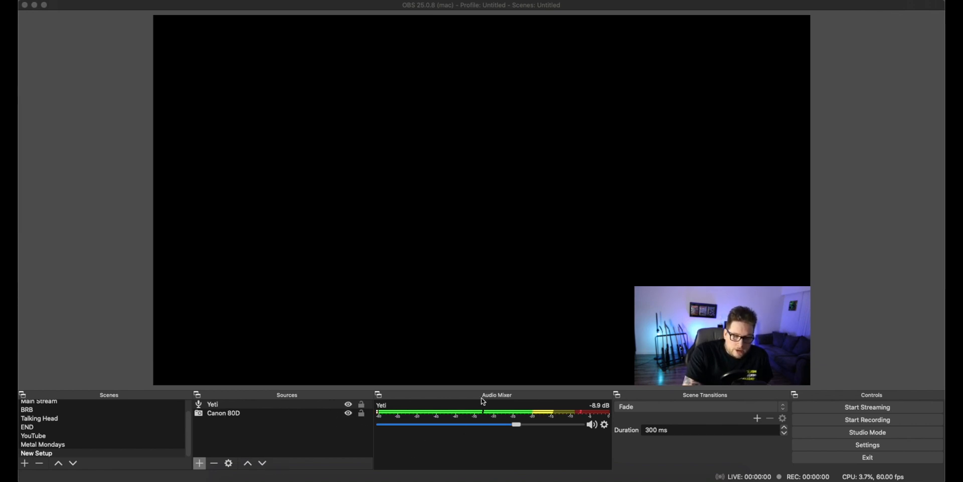
mouse_move(479, 456)
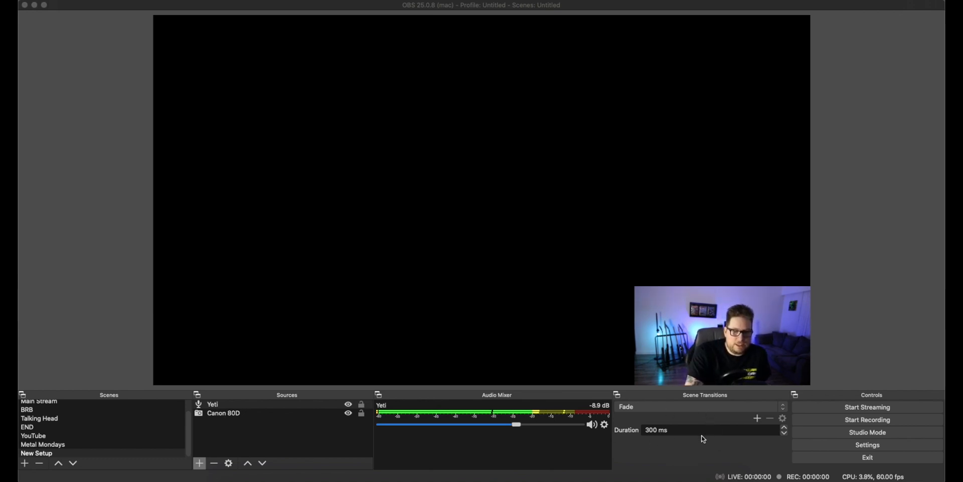
mouse_move(692, 466)
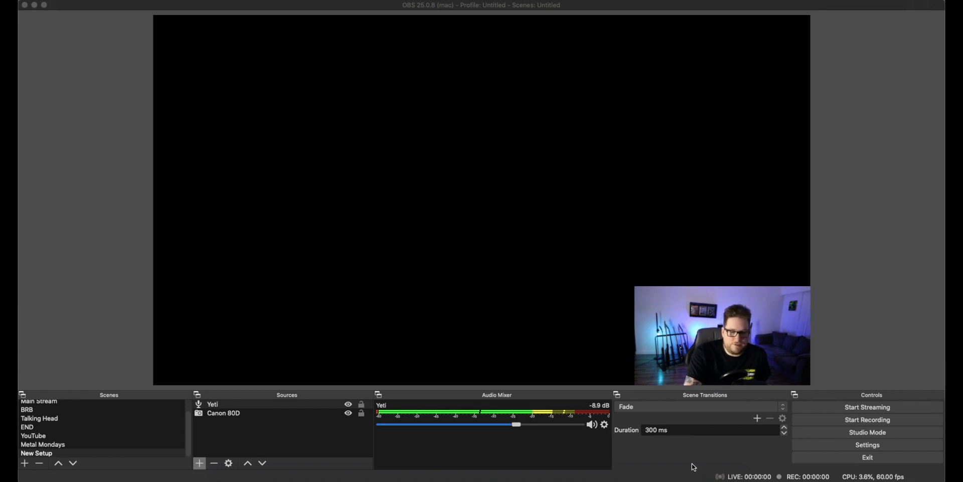
mouse_move(310, 399)
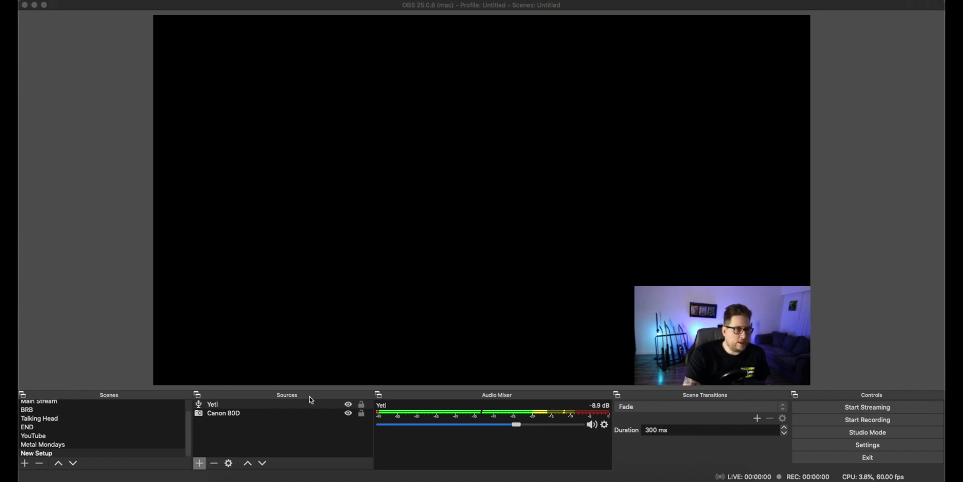
mouse_move(257, 265)
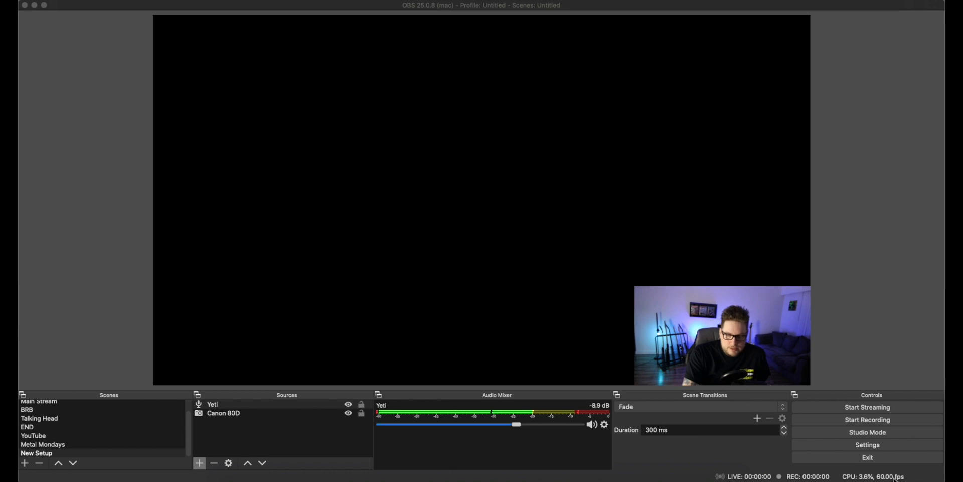
mouse_move(903, 336)
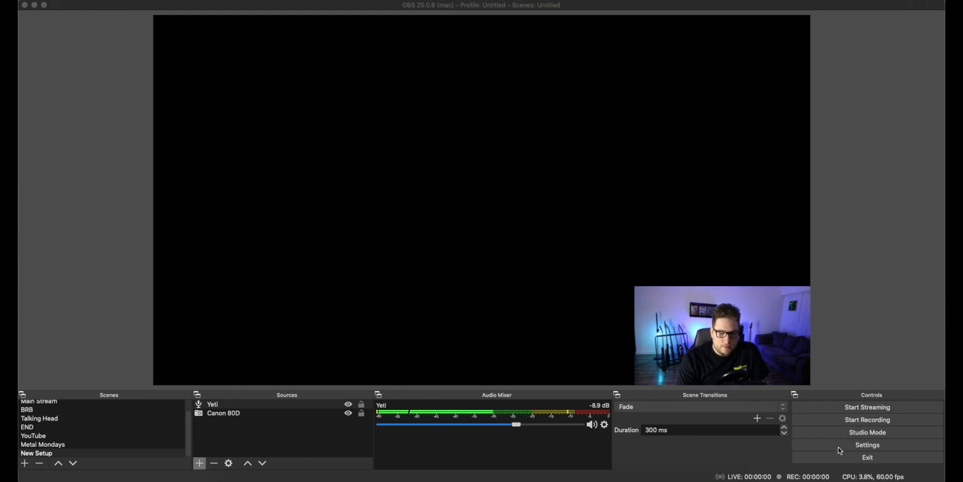
Step: Open the OBS Settings window on its General page
left_click(867, 444)
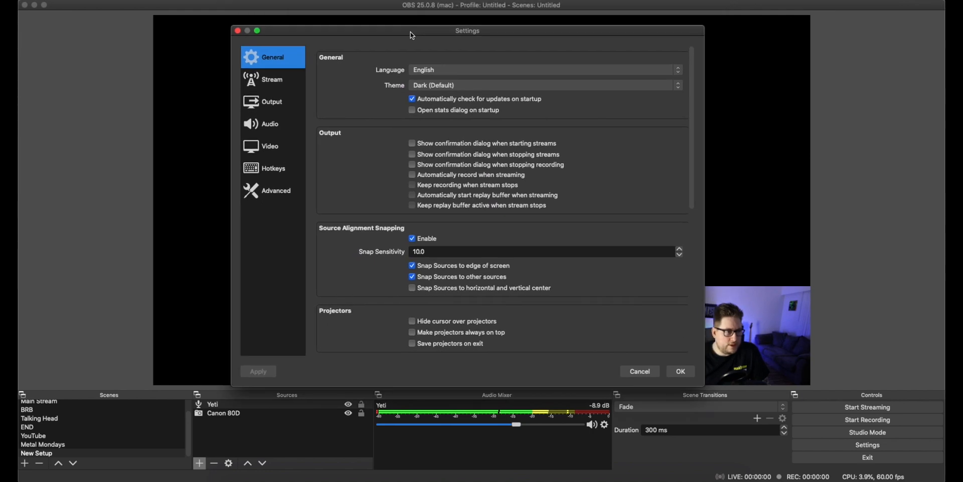
mouse_move(375, 33)
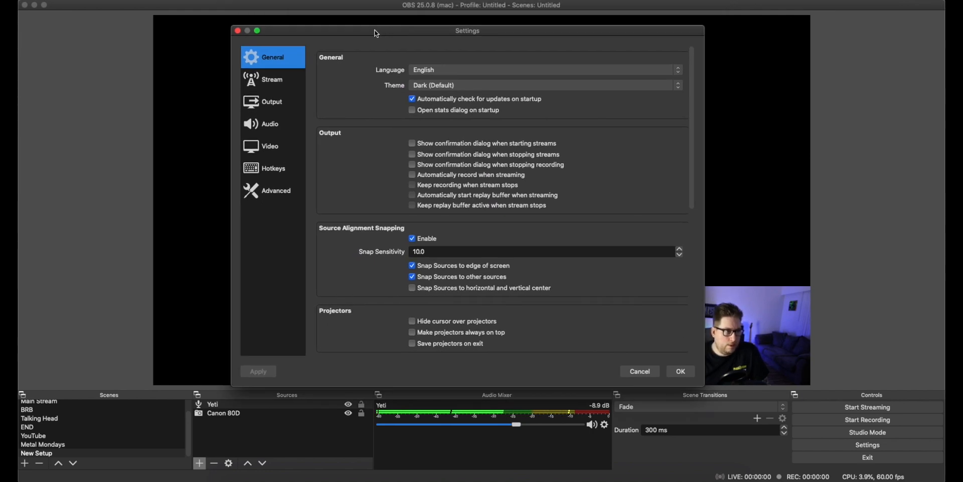
mouse_move(291, 81)
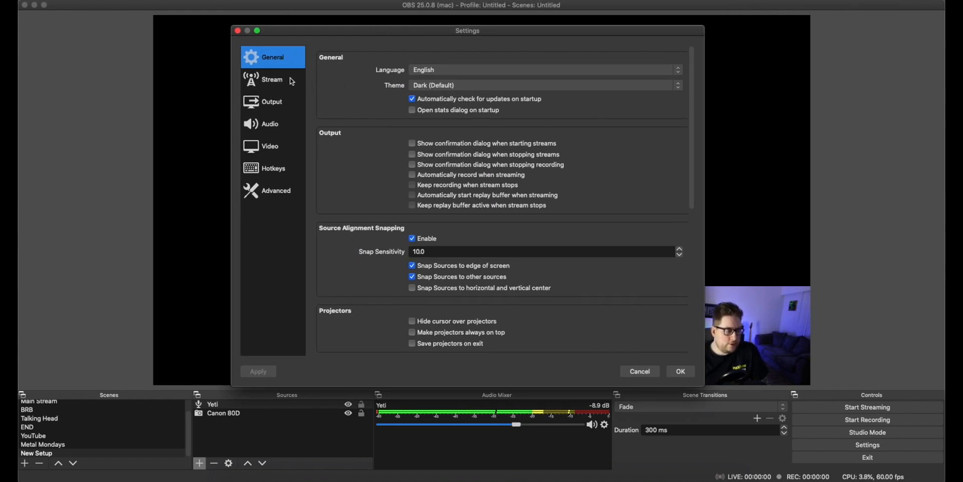
mouse_move(301, 83)
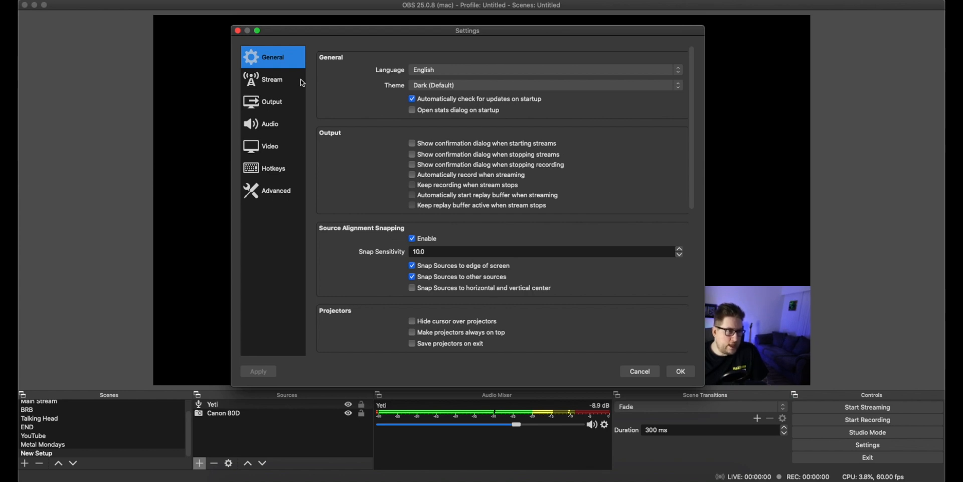
mouse_move(302, 114)
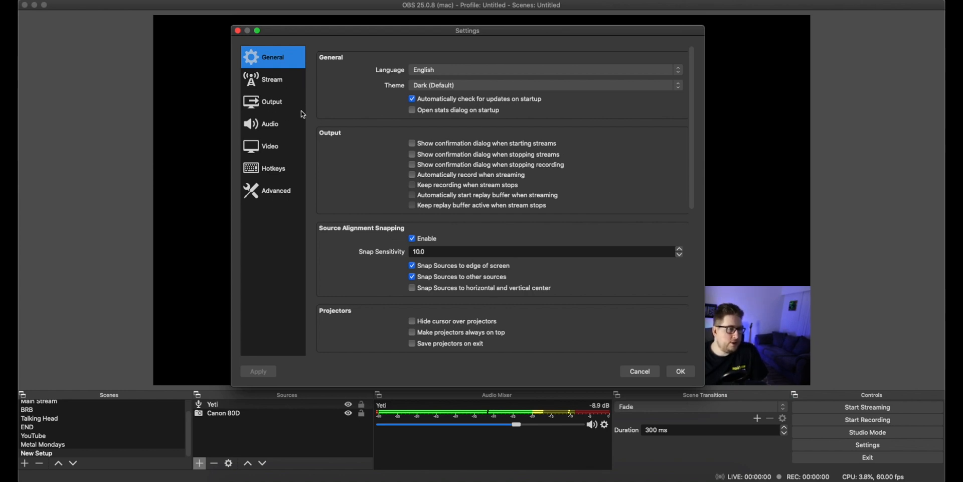
mouse_move(280, 92)
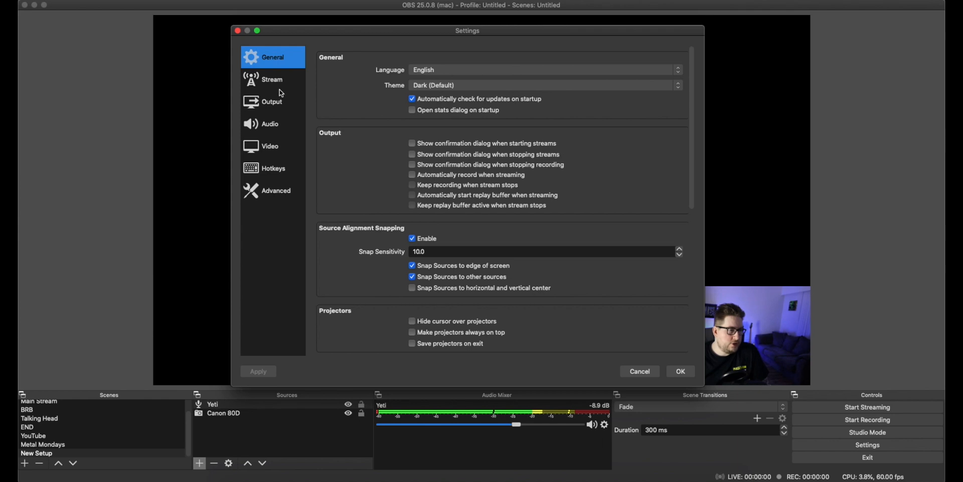
mouse_move(276, 140)
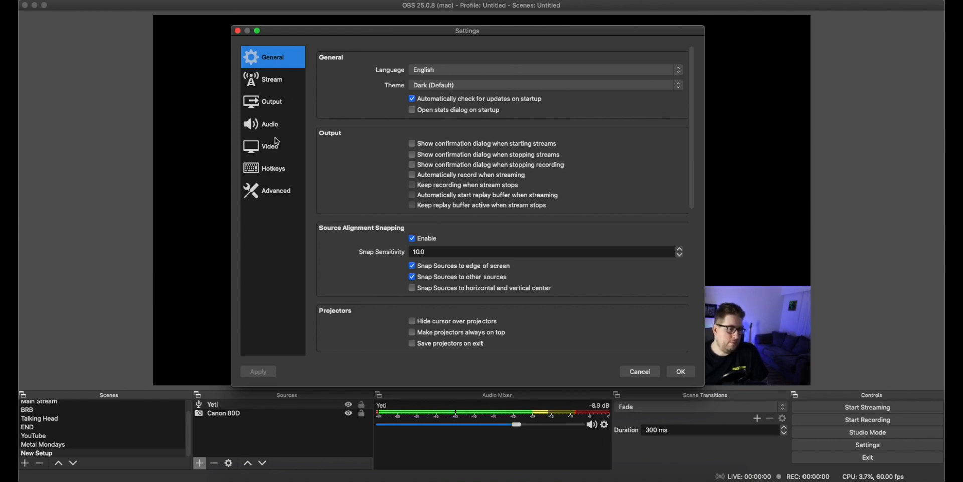
Step: On the Output page, review the encoder list and keep Apple VT H264 Hardware Encoder
left_click(272, 102)
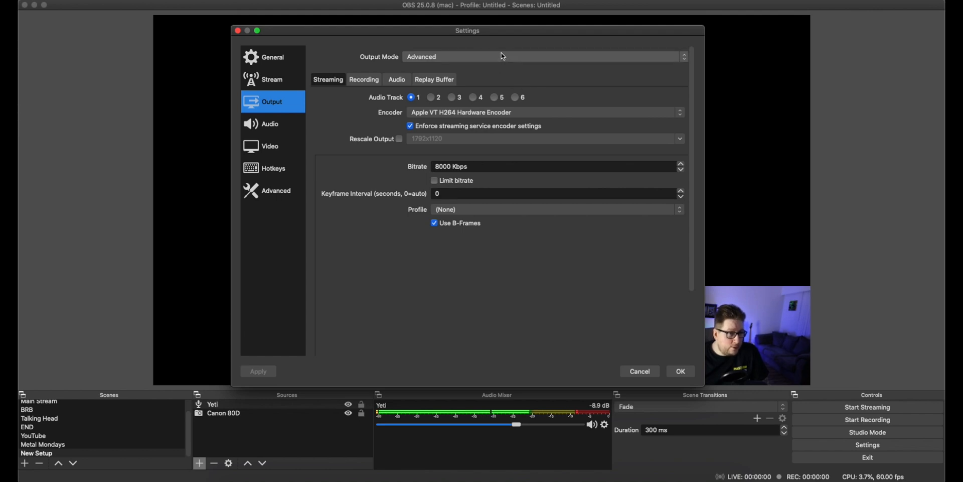
mouse_move(463, 125)
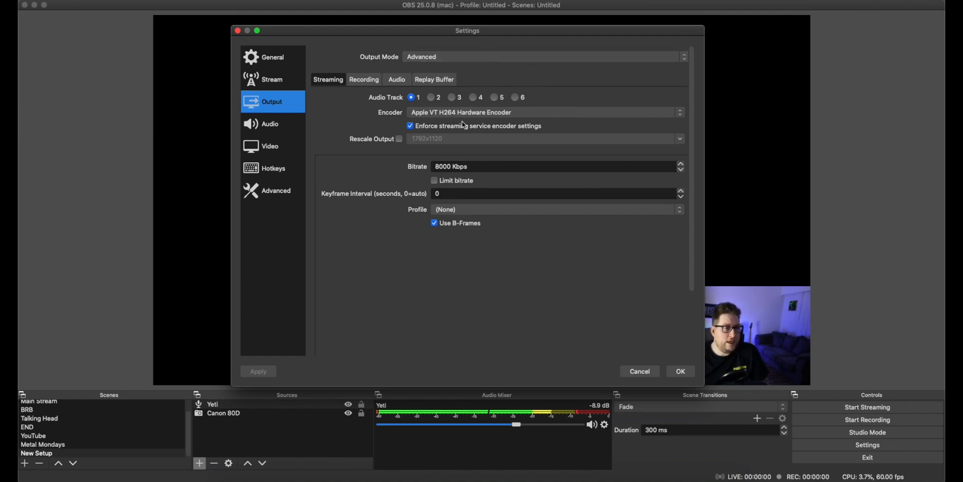
mouse_move(519, 120)
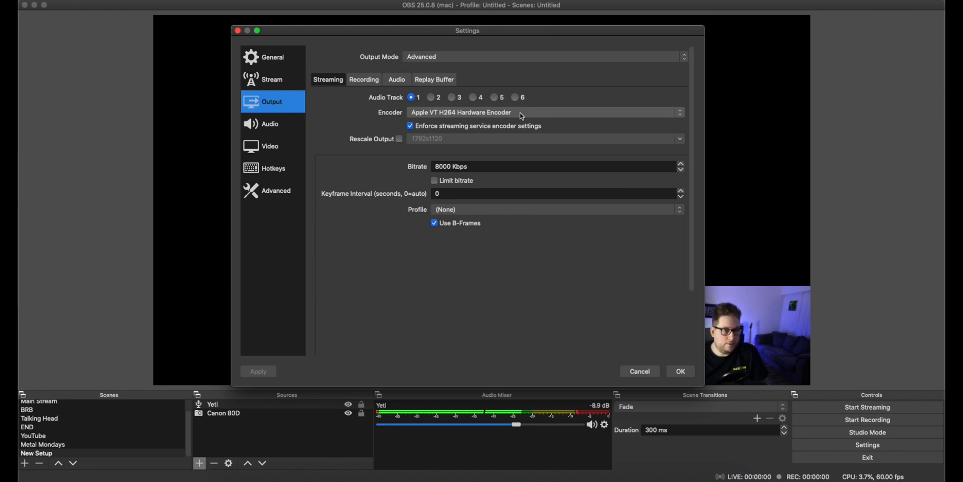
left_click(543, 112)
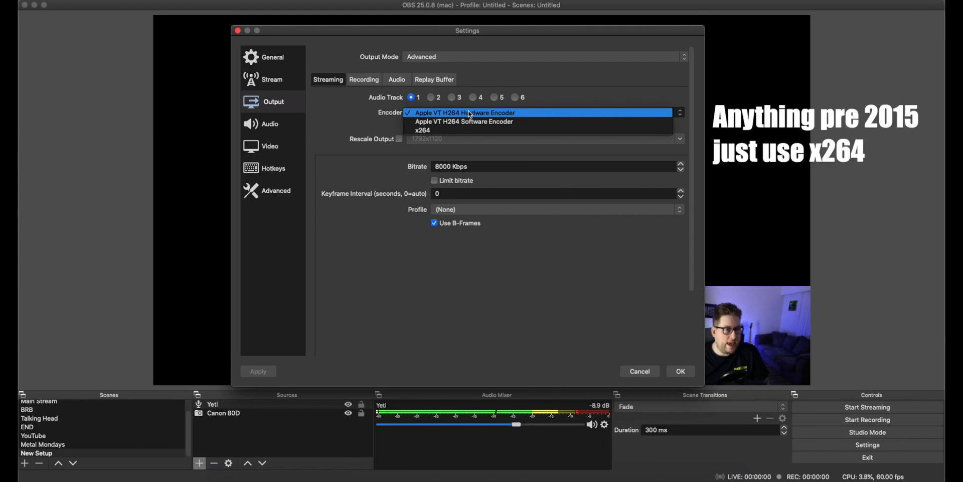
mouse_move(498, 116)
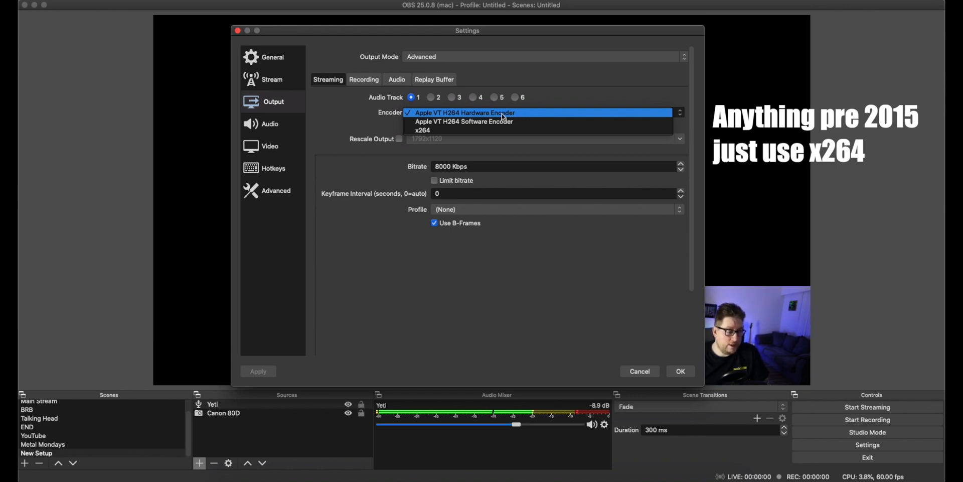
mouse_move(434, 131)
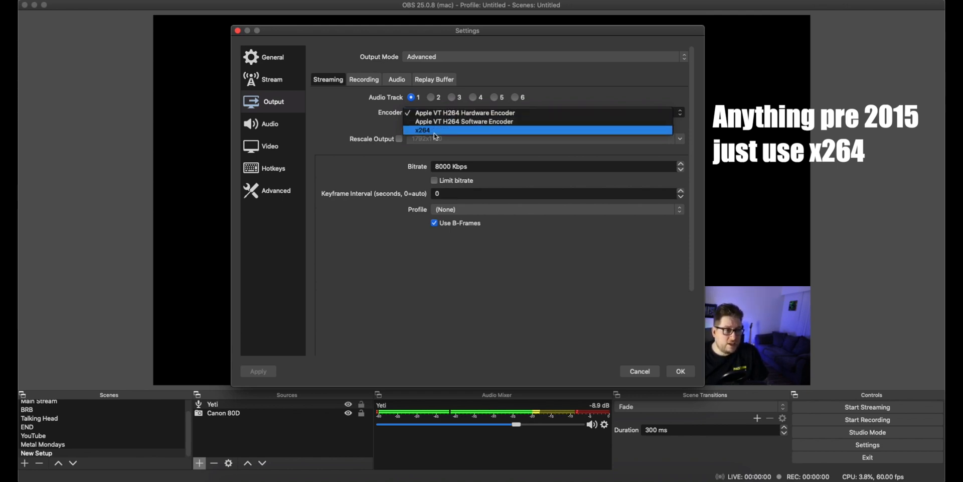
mouse_move(449, 134)
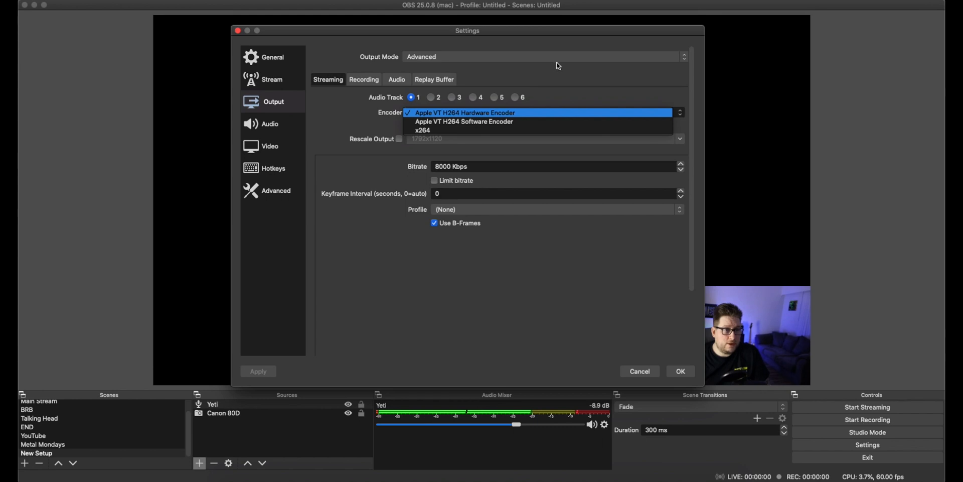
left_click(465, 112)
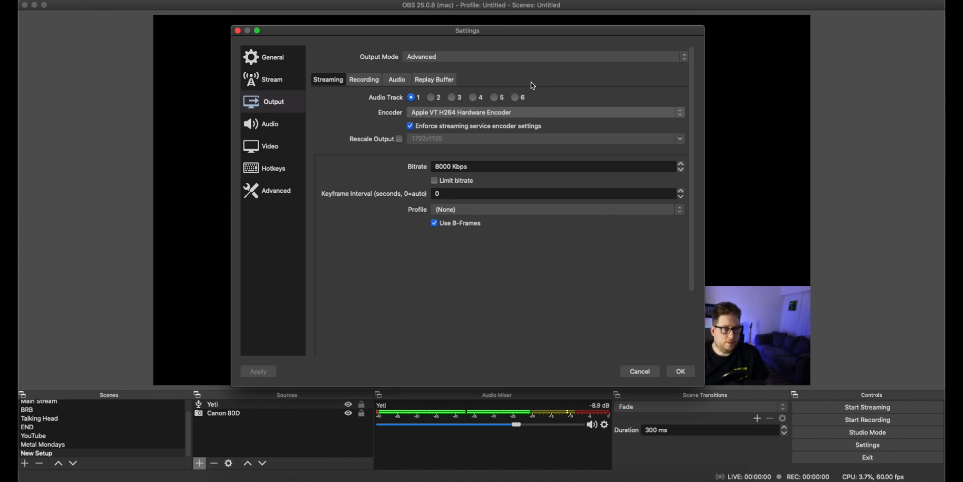
mouse_move(550, 97)
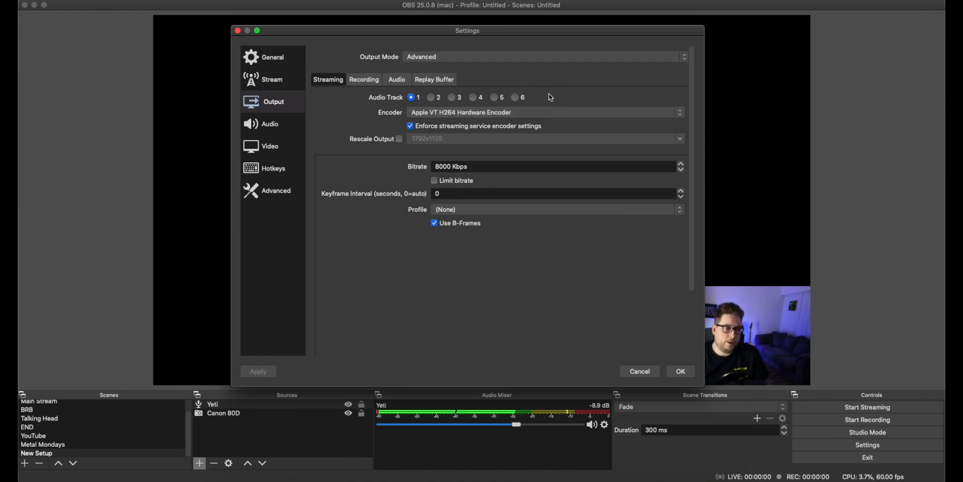
Step: Show the Stream page with Twitch and the US West: Portland, OR server
left_click(272, 79)
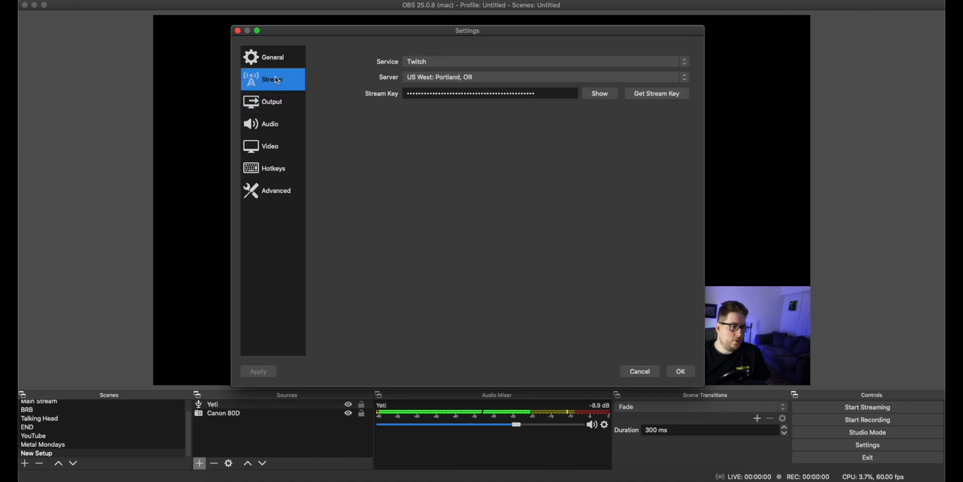
mouse_move(443, 58)
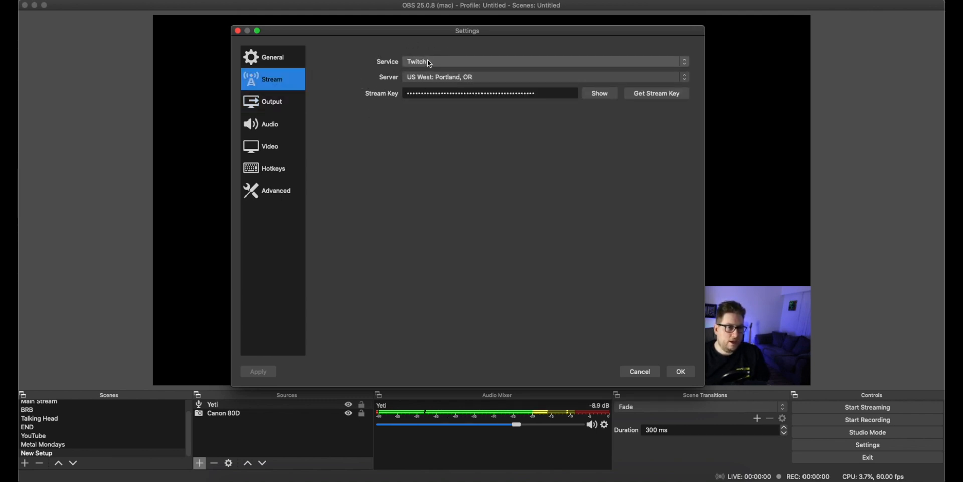
mouse_move(376, 114)
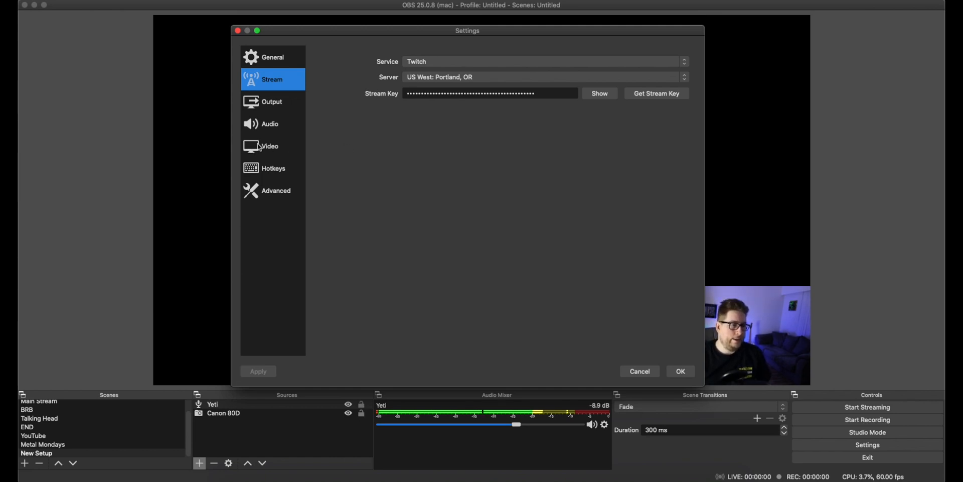
Step: View the Video page: 1920x1080 base and output, Bicubic filter, 60 FPS
left_click(269, 146)
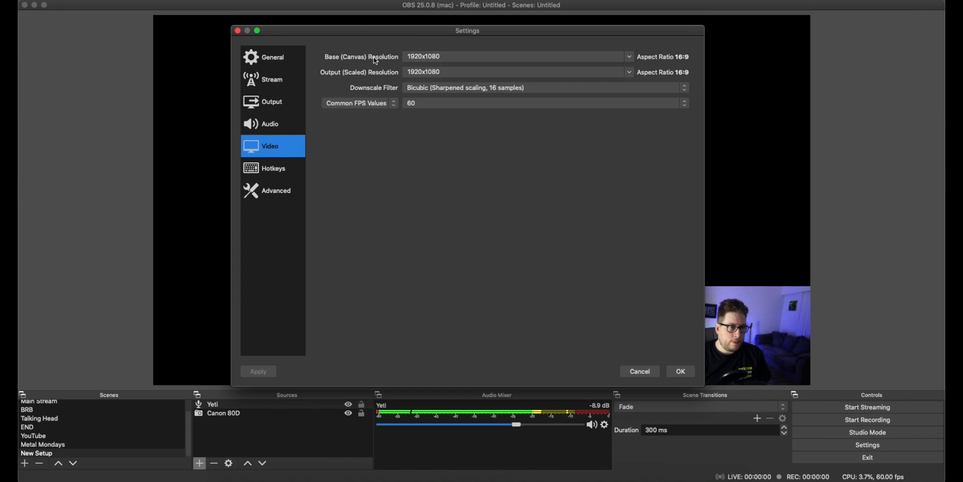
mouse_move(391, 157)
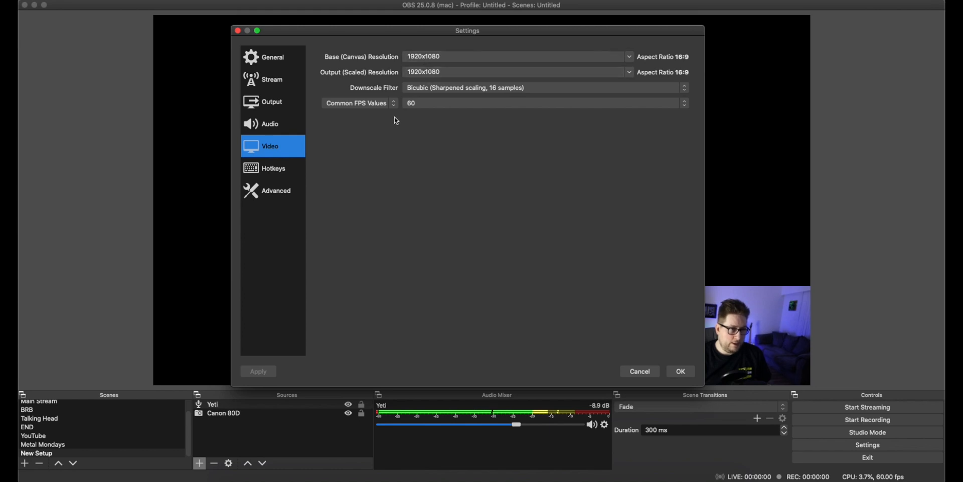
mouse_move(429, 148)
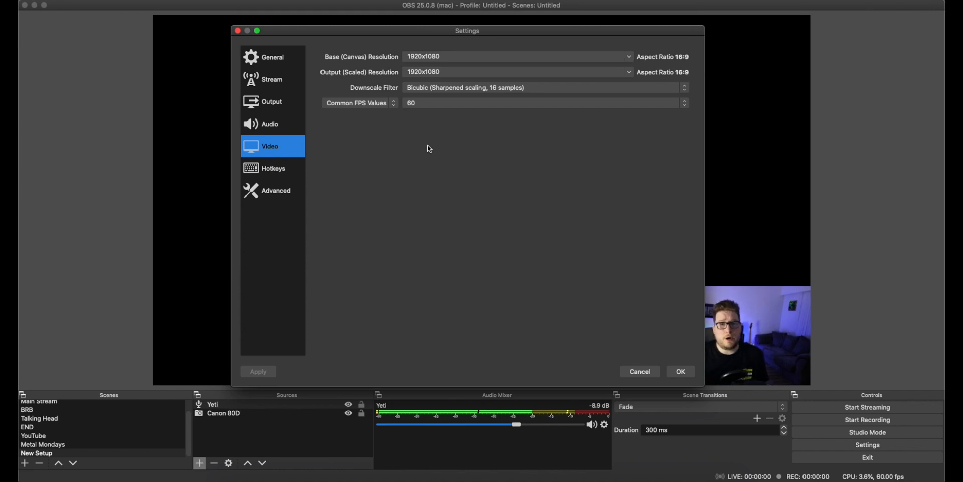
mouse_move(455, 90)
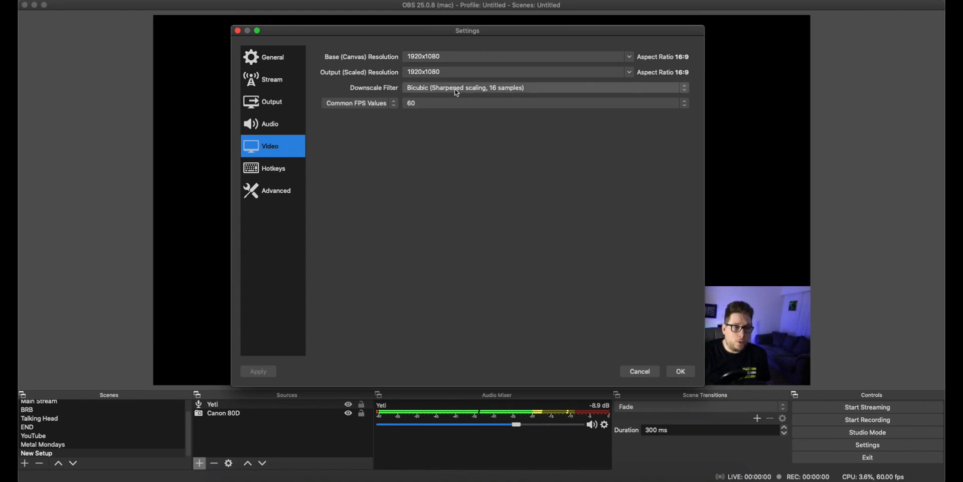
Step: Go via Stream back to the Output page showing Apple VT H264 at 8000 Kbps
left_click(272, 79)
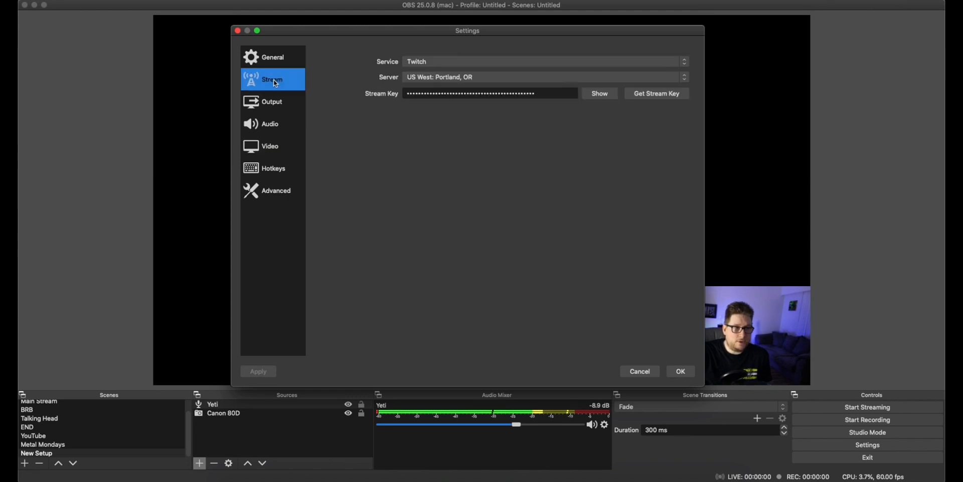
left_click(271, 102)
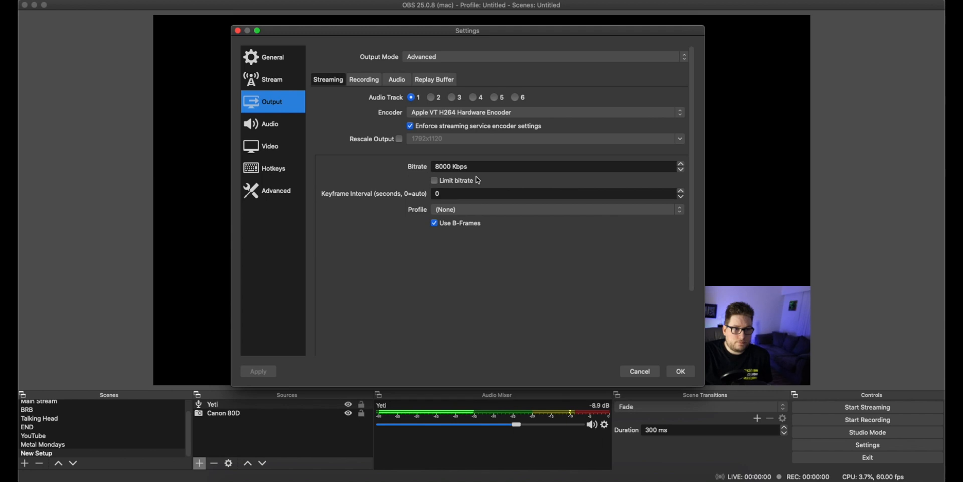
mouse_move(329, 146)
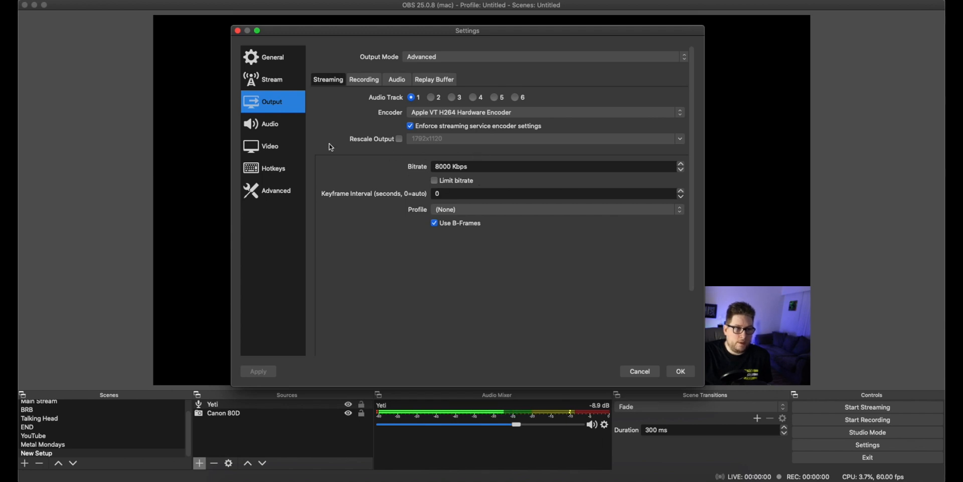
Step: Review the Video page again: 1920x1080 base and output resolution at 60 FPS
left_click(270, 145)
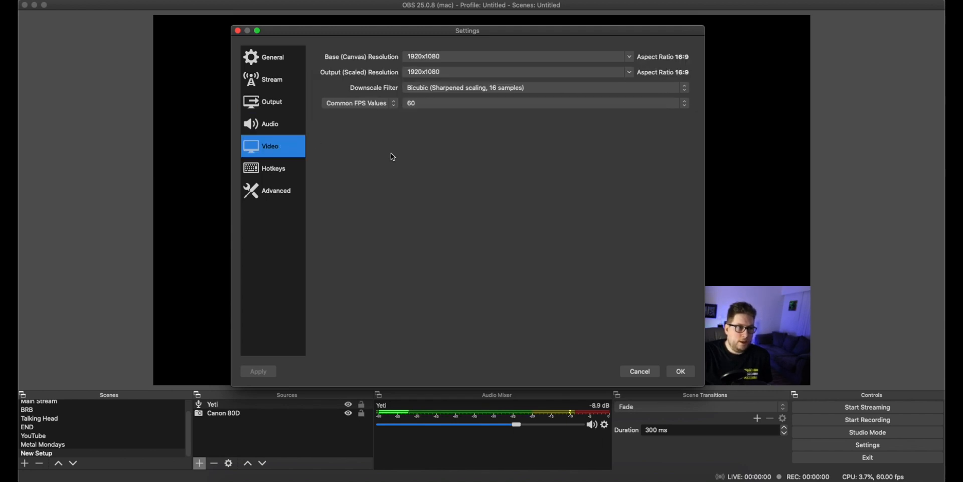
mouse_move(463, 159)
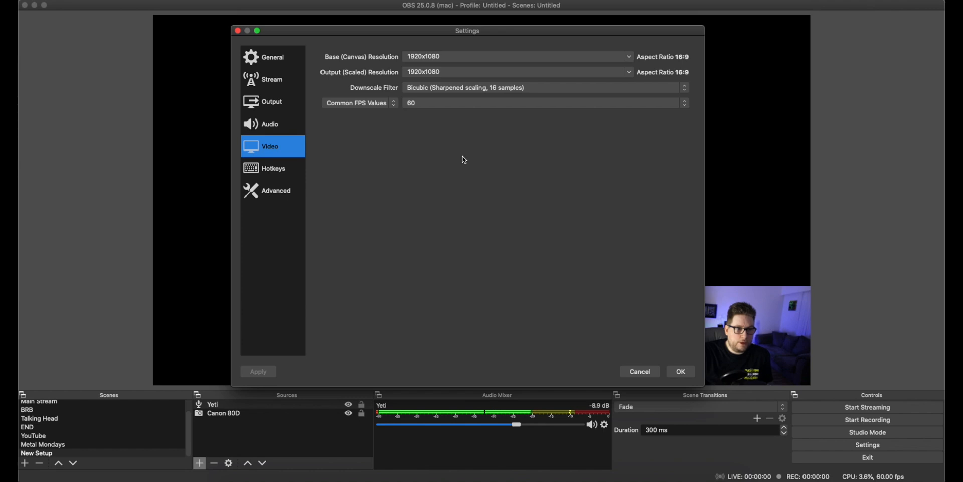
mouse_move(458, 152)
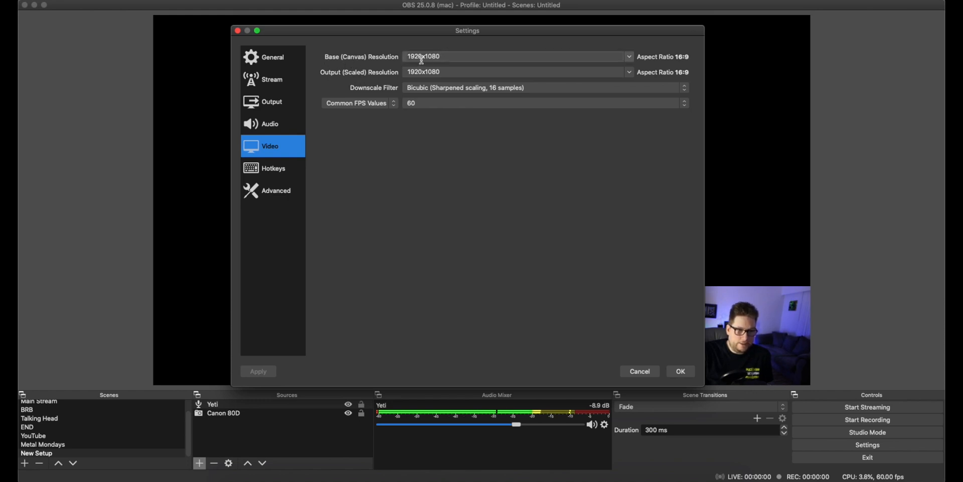
mouse_move(424, 210)
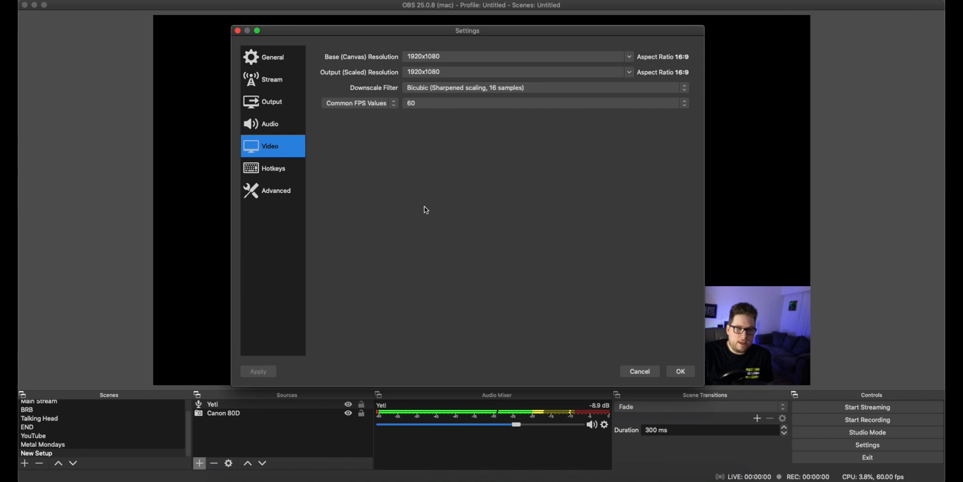
mouse_move(428, 206)
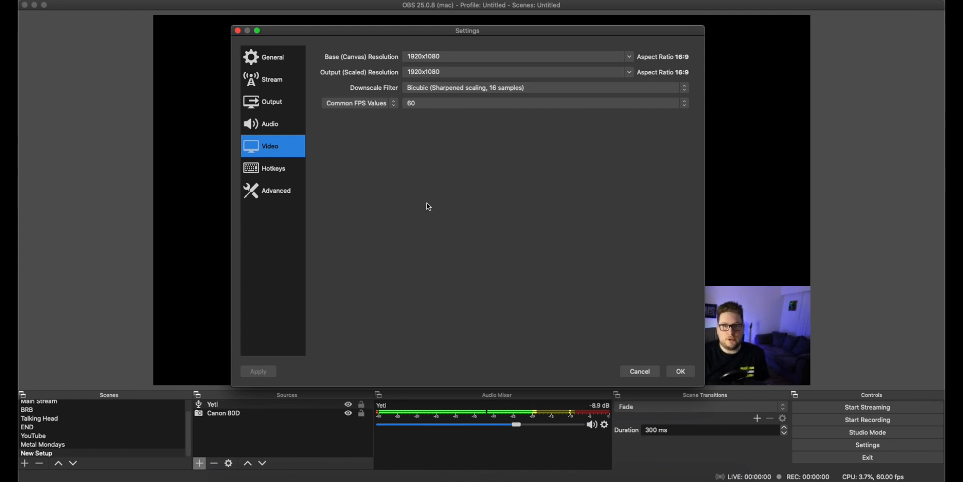
mouse_move(462, 40)
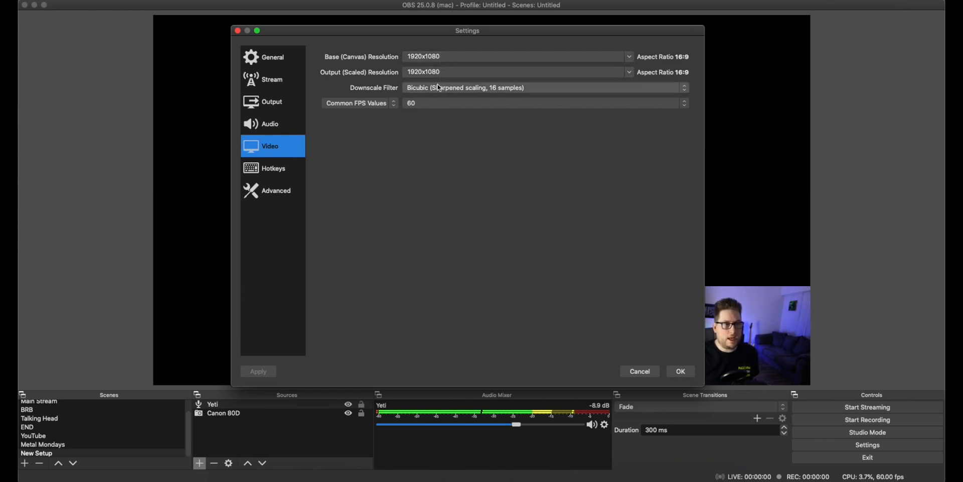
mouse_move(398, 63)
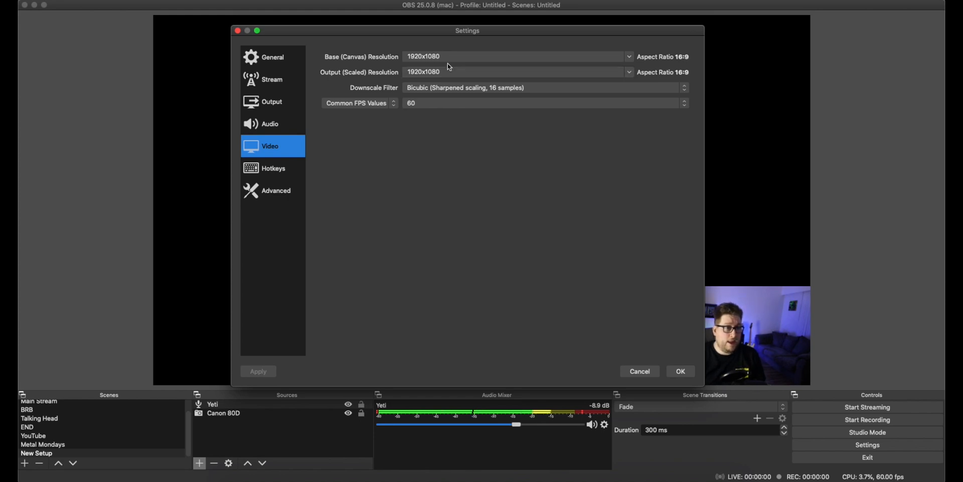
mouse_move(333, 227)
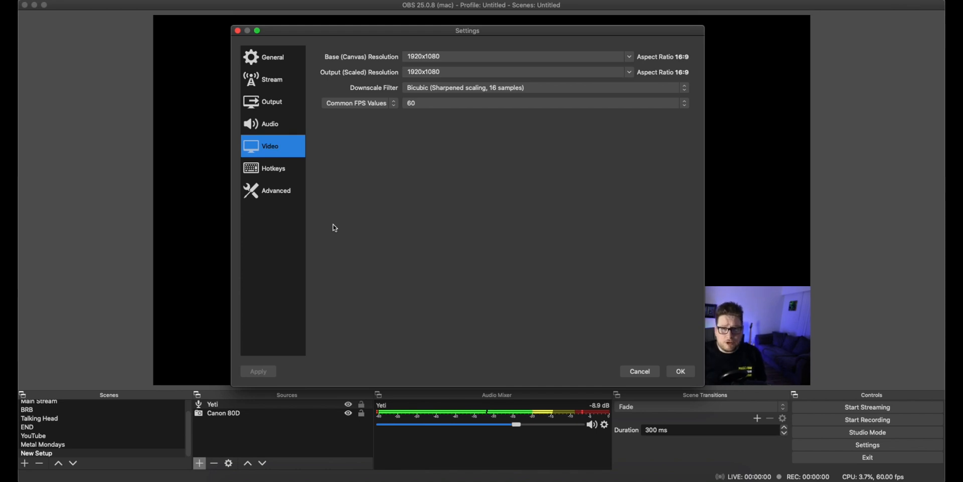
mouse_move(339, 123)
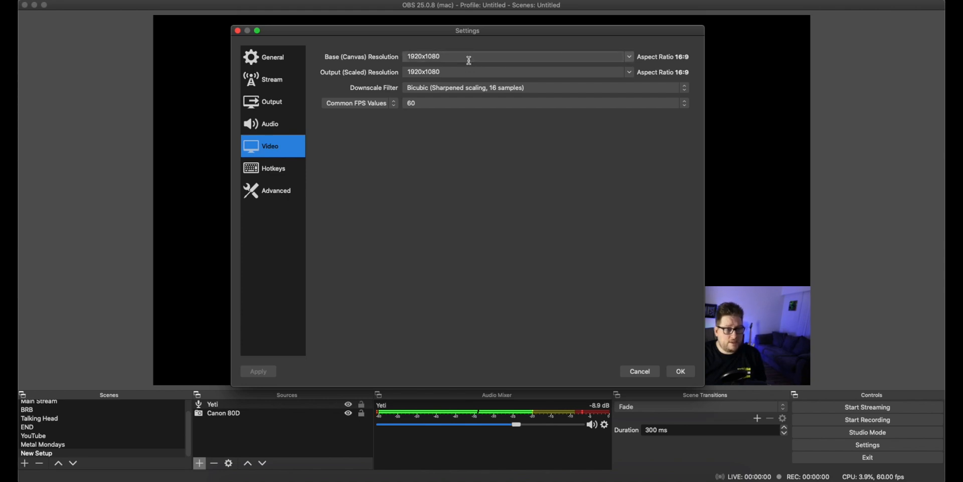
mouse_move(460, 79)
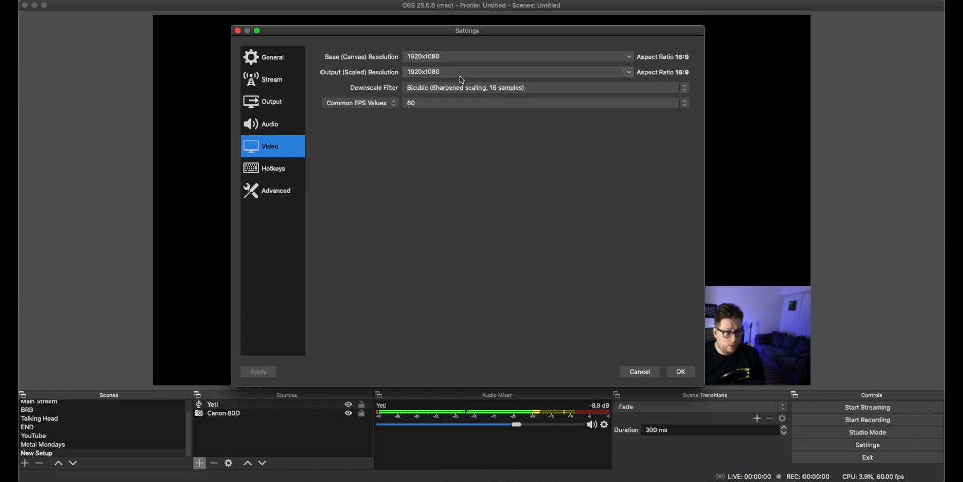
mouse_move(451, 96)
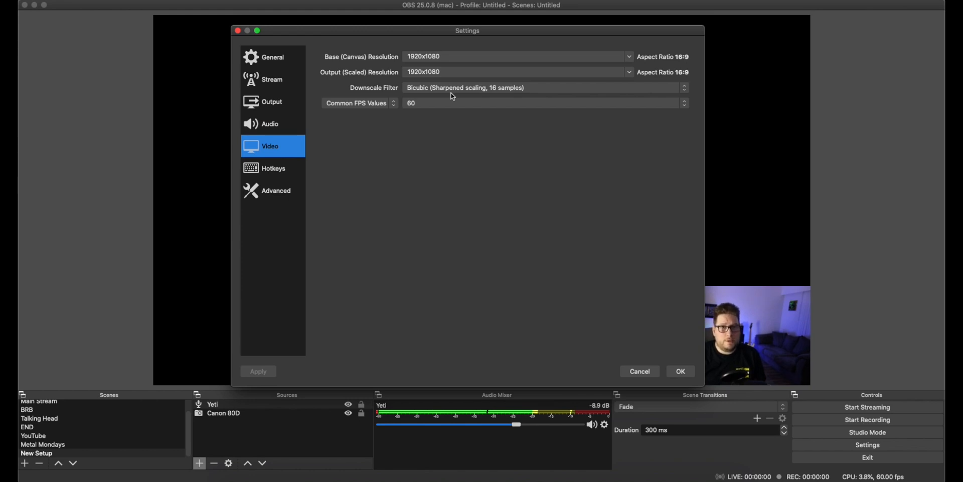
mouse_move(361, 59)
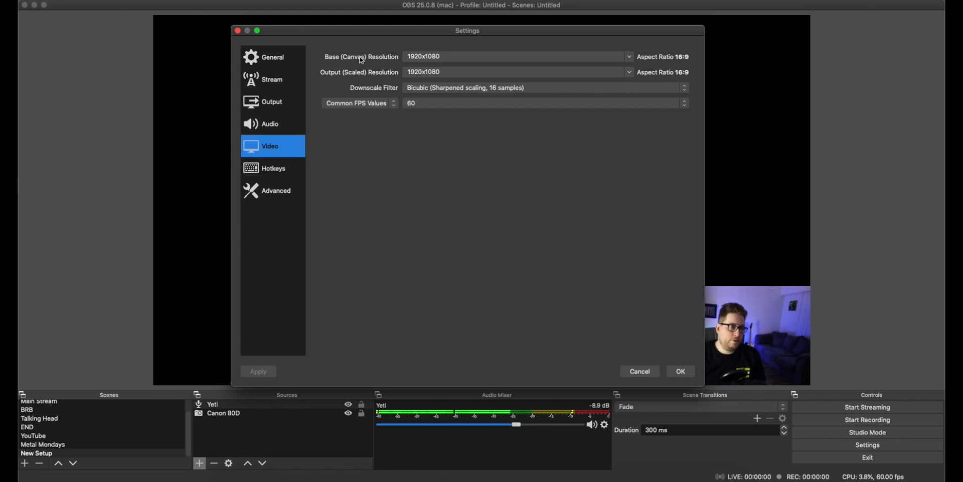
Step: Return to the Output page to adjust the 8000 Kbps streaming bitrate
left_click(271, 101)
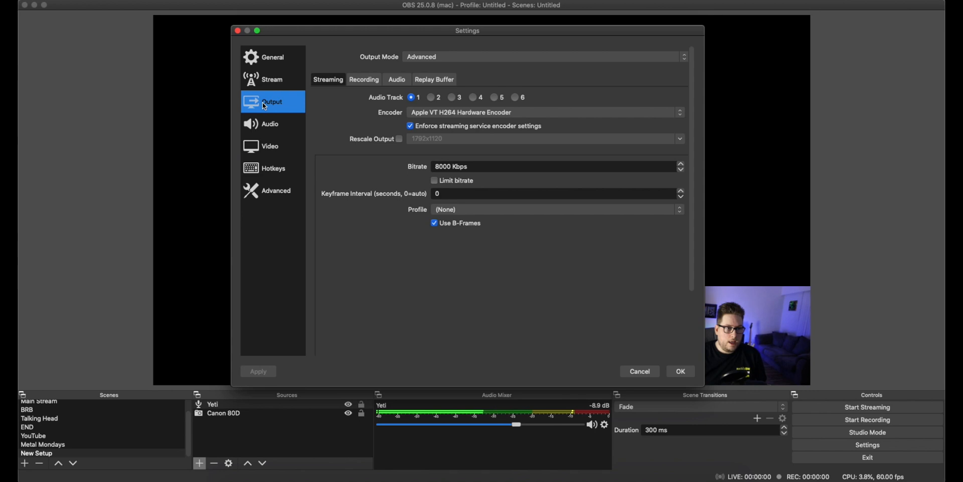
mouse_move(324, 123)
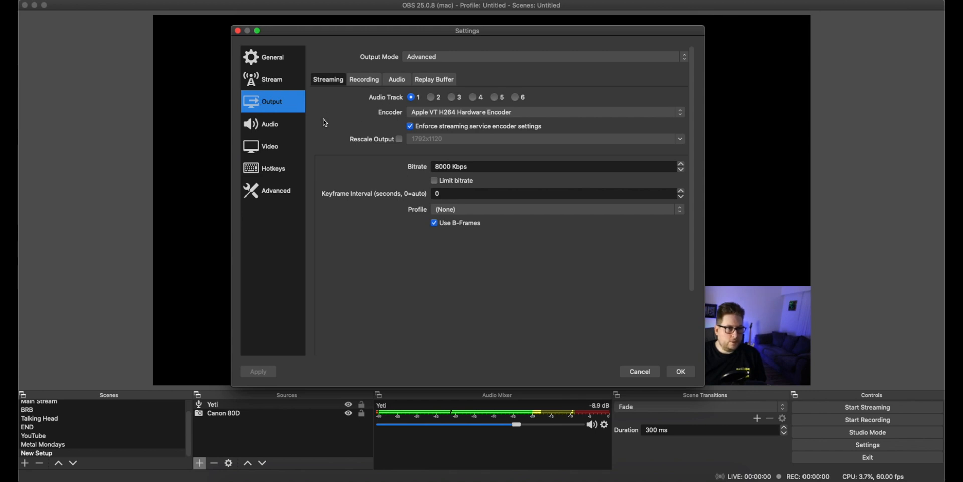
mouse_move(443, 167)
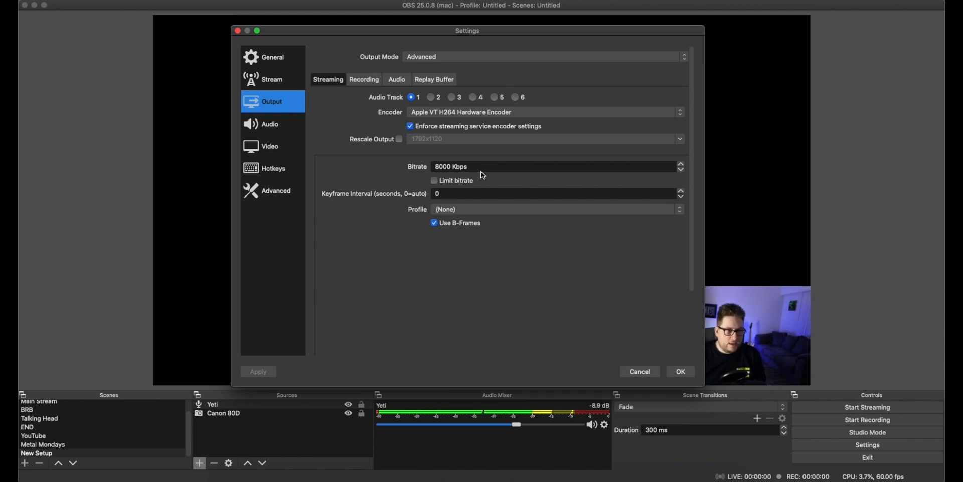
mouse_move(499, 175)
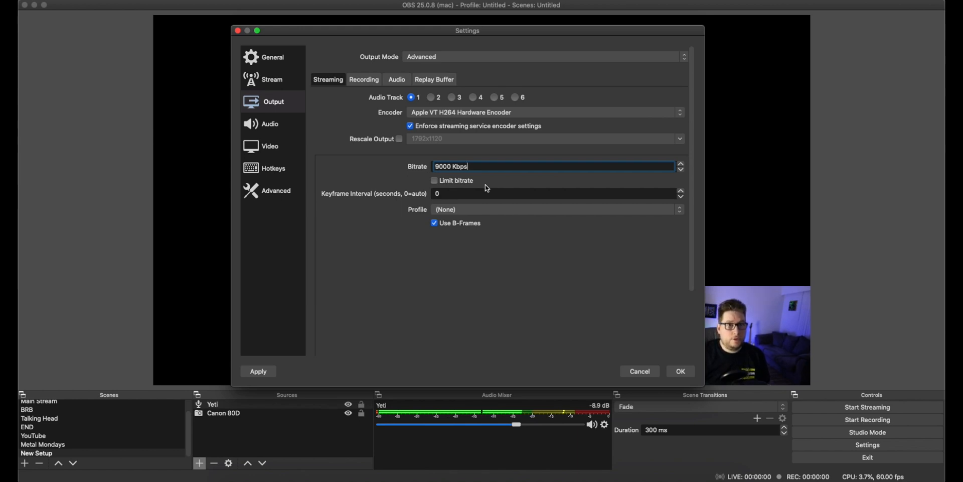
mouse_move(430, 170)
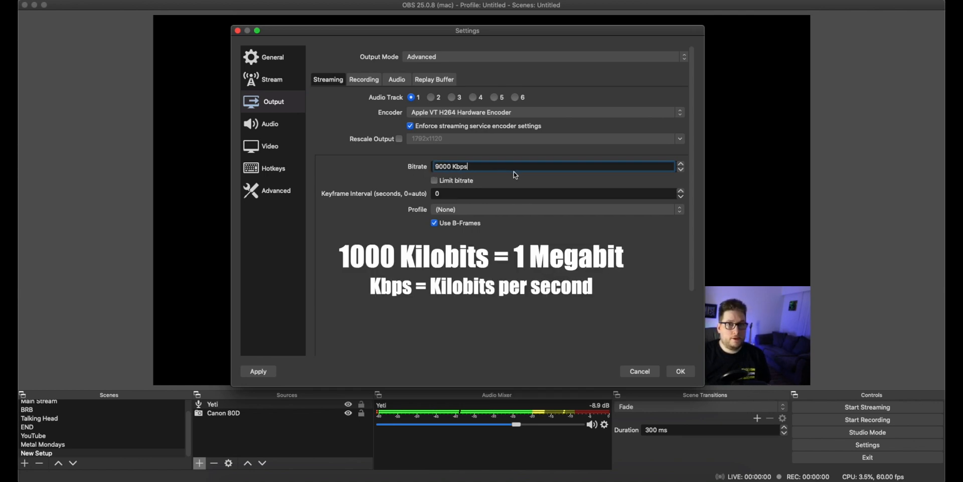
mouse_move(514, 179)
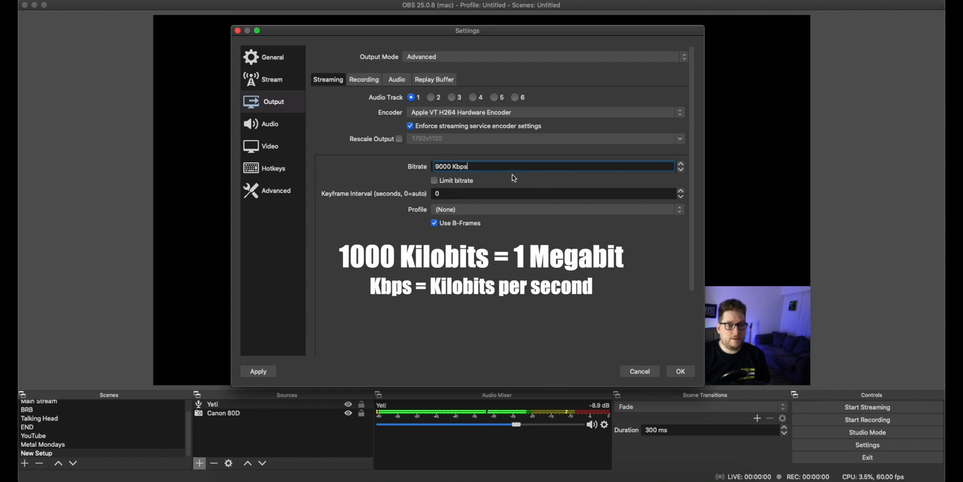
mouse_move(501, 176)
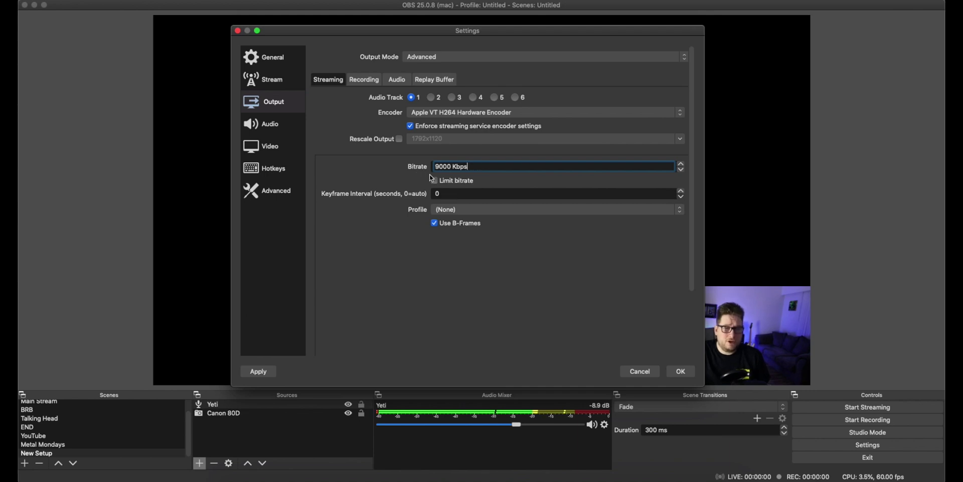
mouse_move(474, 184)
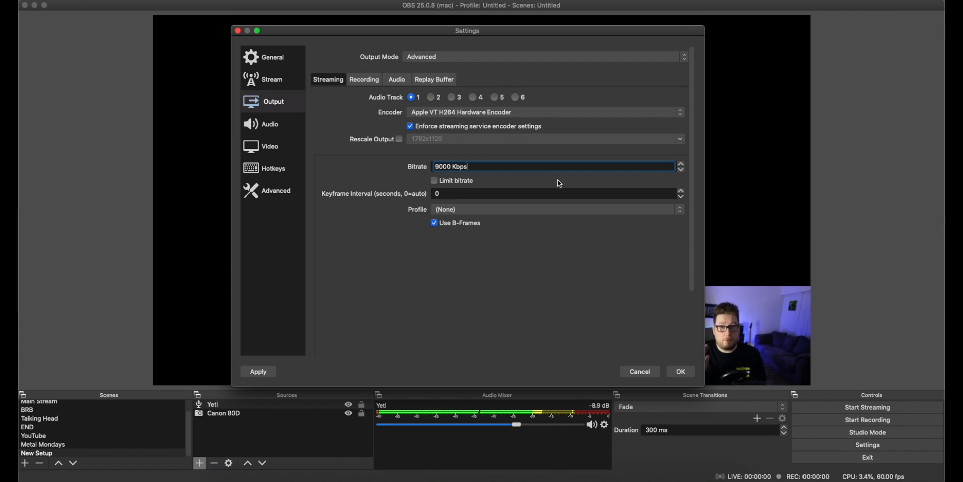
Step: Save the 9000 Kbps bitrate and close the Settings window
left_click(680, 371)
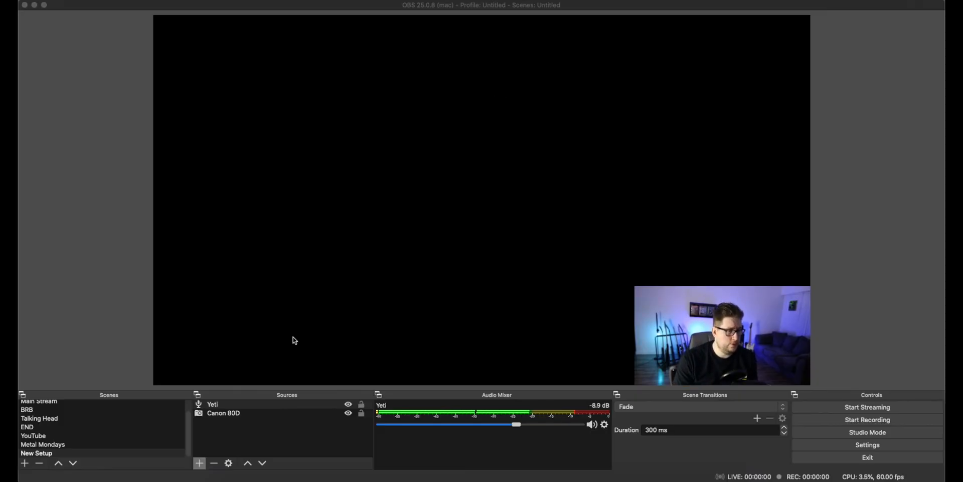
mouse_move(345, 393)
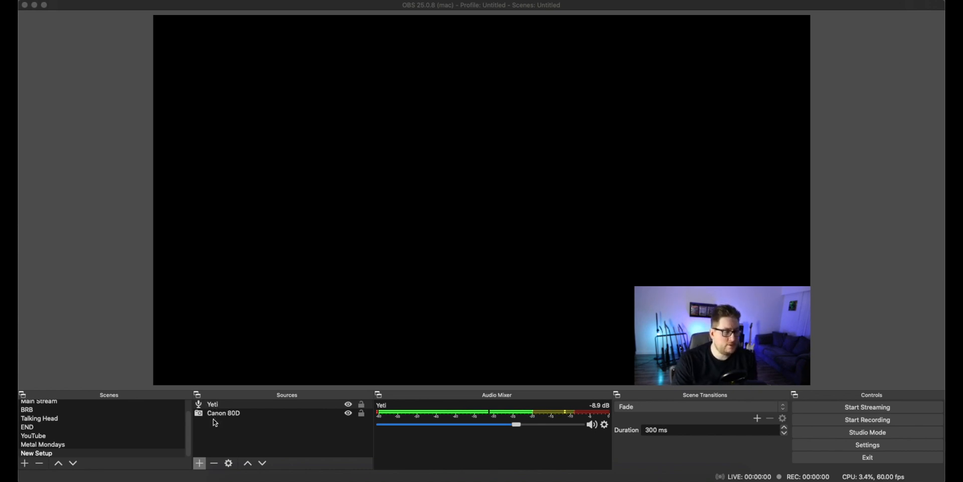
mouse_move(209, 459)
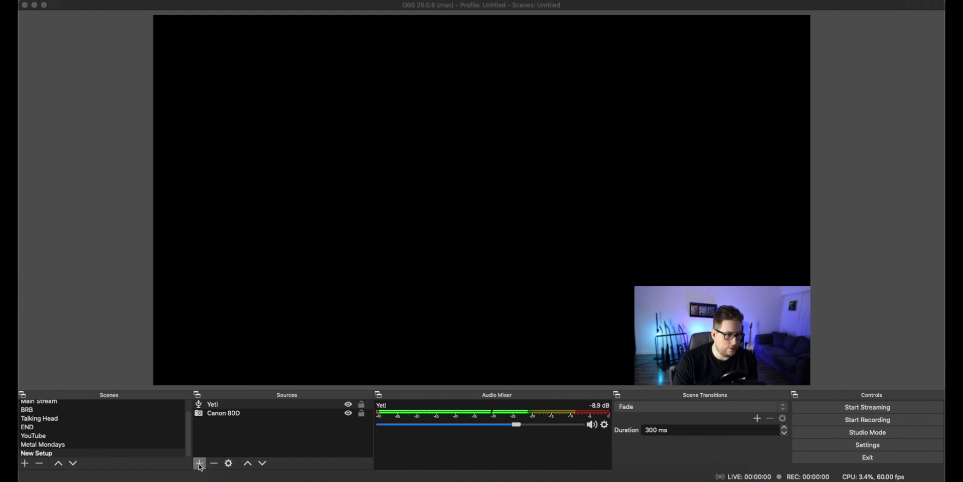
Step: Add a new Video Capture Device source with no device chosen and select it
left_click(199, 462)
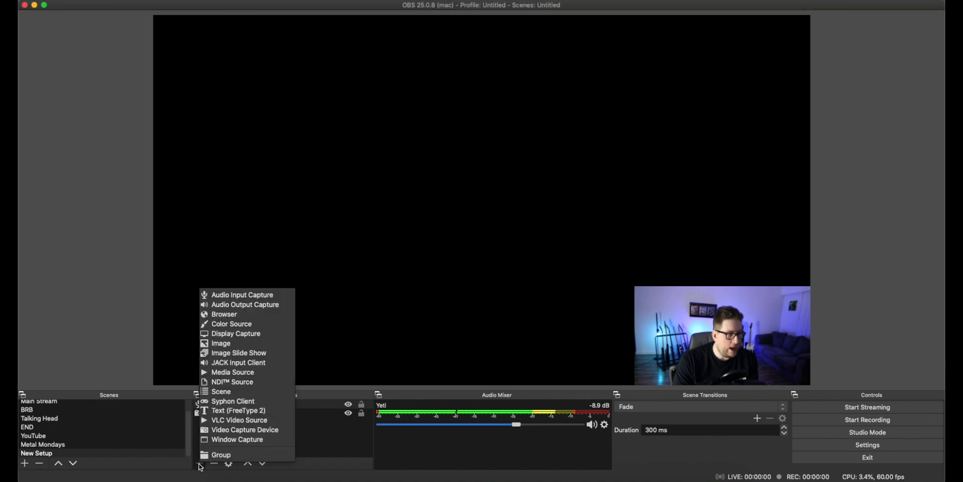
mouse_move(245, 429)
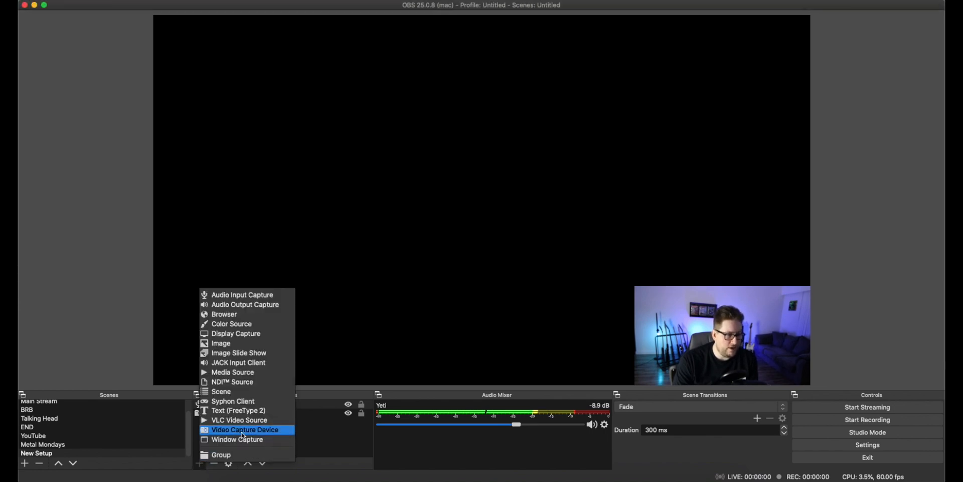
left_click(245, 429)
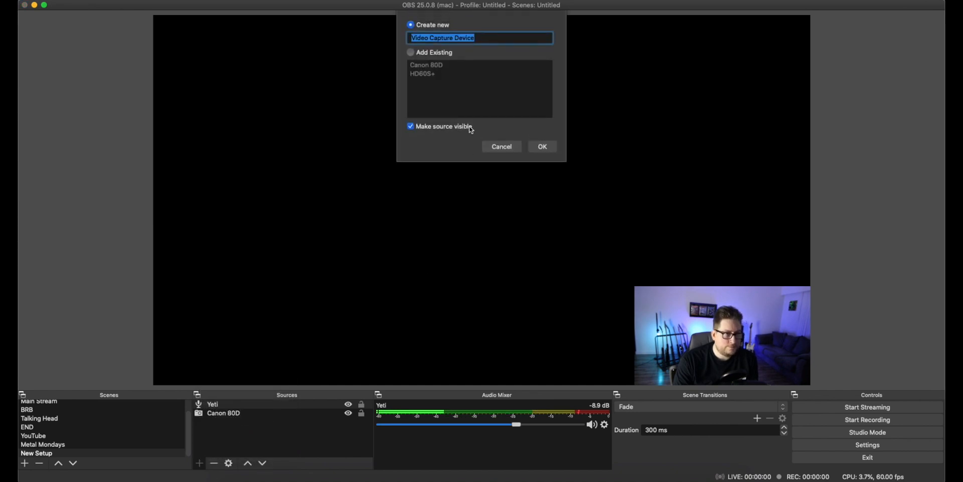
mouse_move(411, 84)
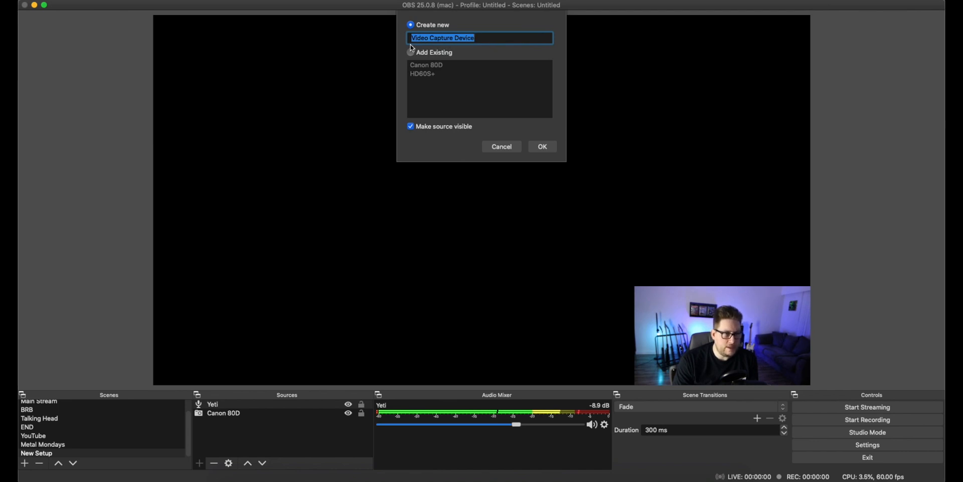
mouse_move(428, 84)
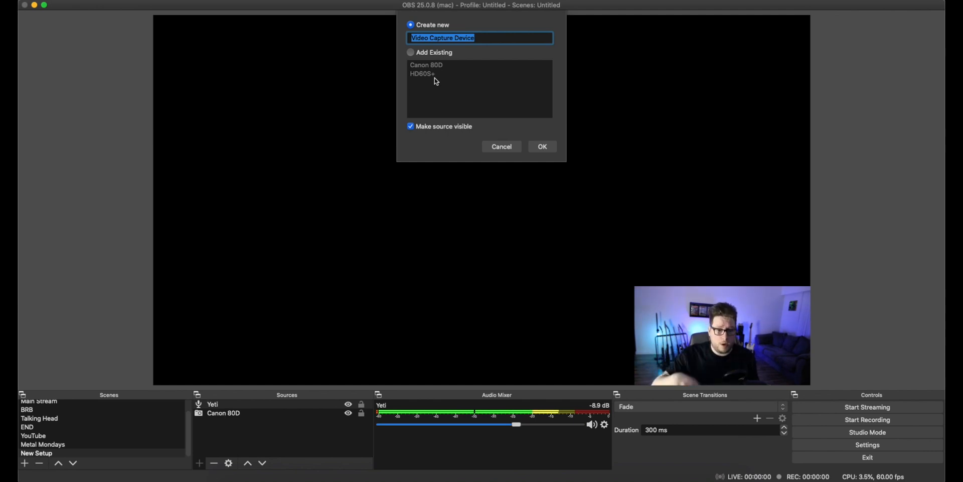
mouse_move(530, 155)
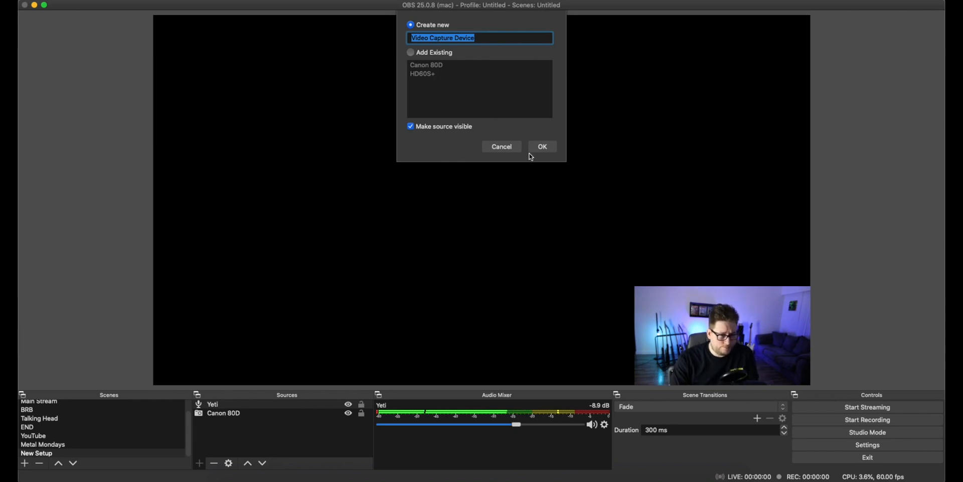
left_click(542, 146)
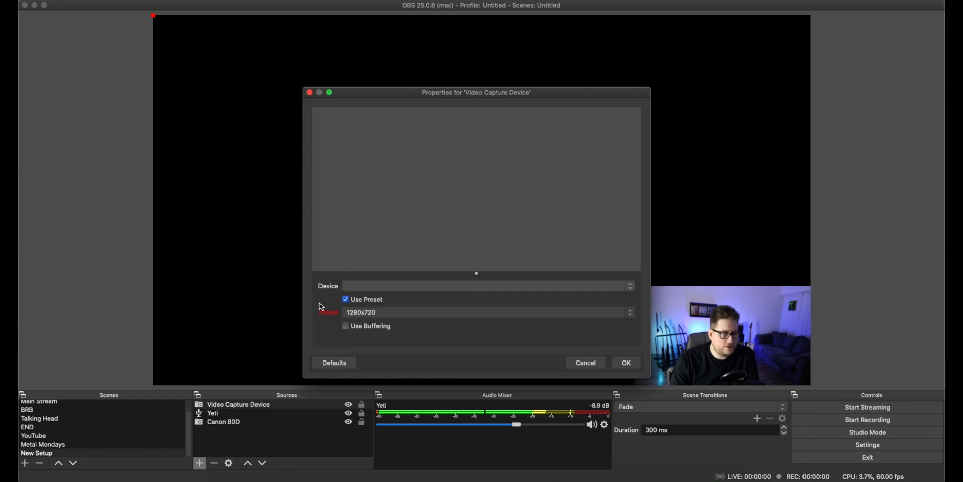
left_click(627, 362)
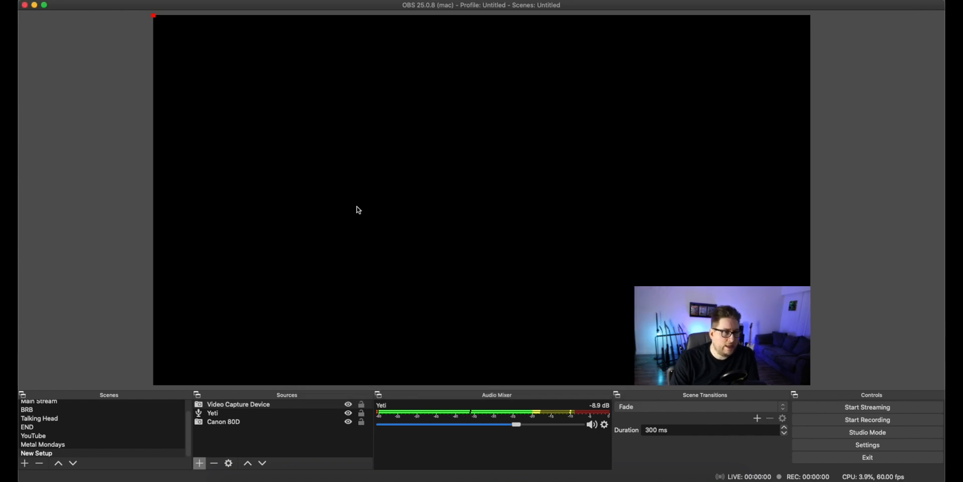
left_click(238, 404)
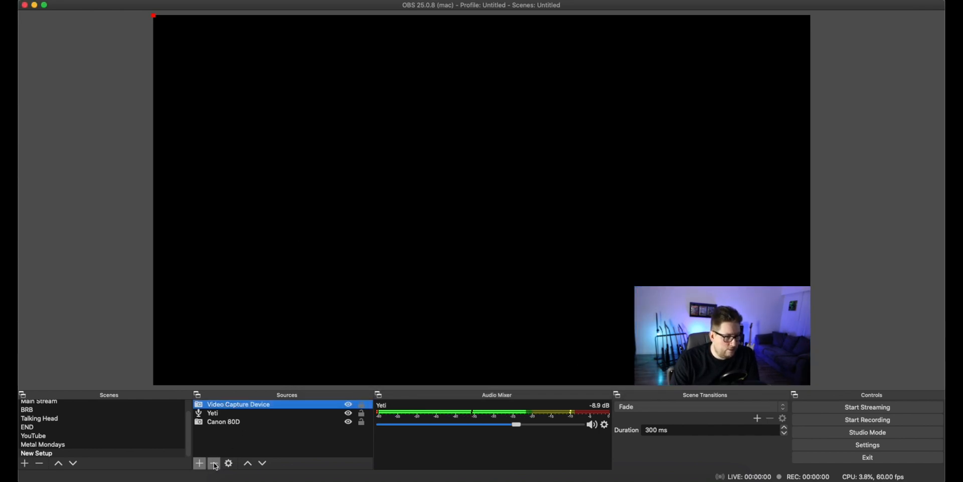
Step: Remove the blank capture source and add the existing HD60S+ source in its place
left_click(214, 463)
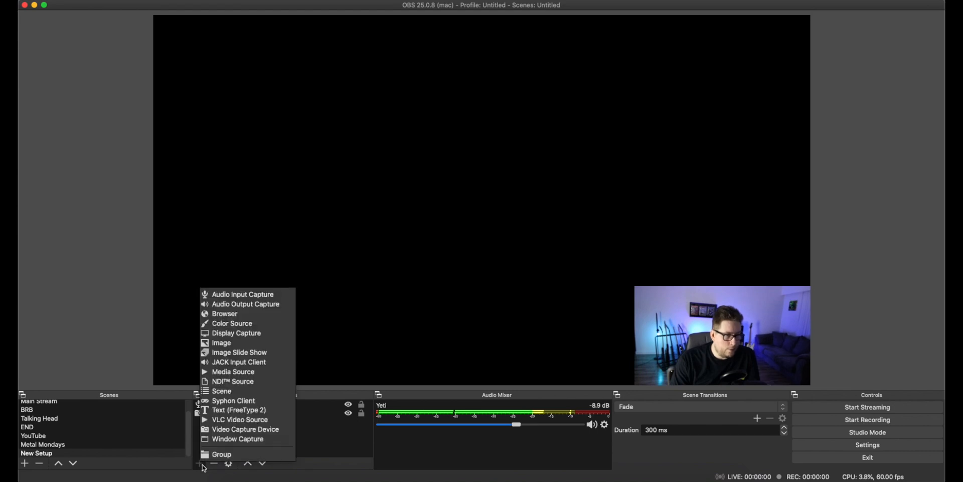
left_click(245, 429)
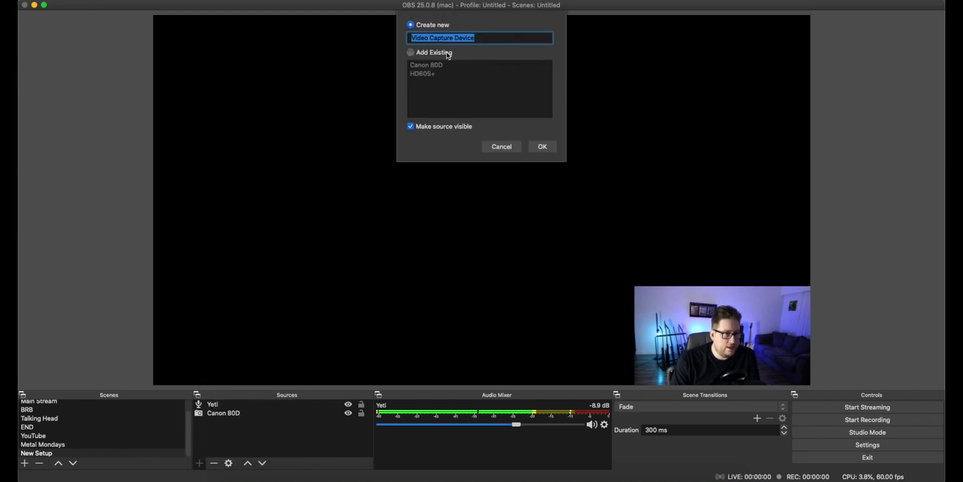
left_click(410, 52)
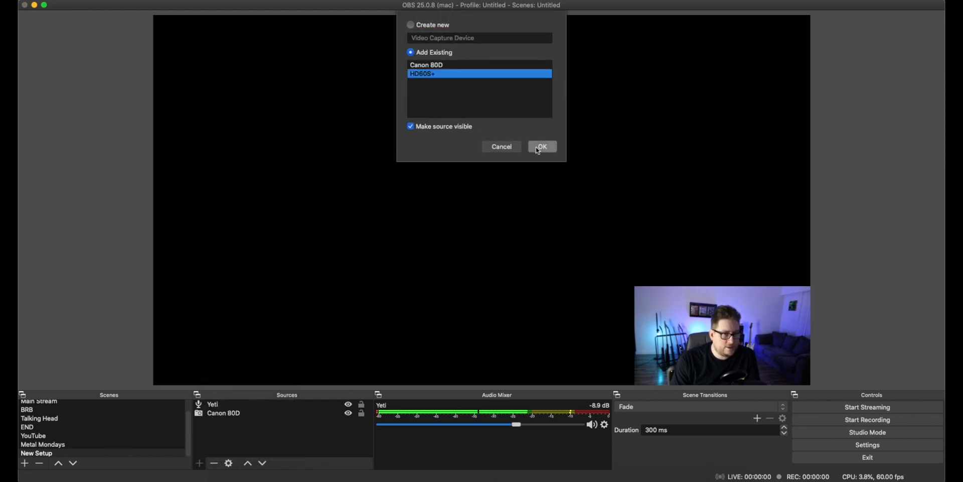
left_click(541, 146)
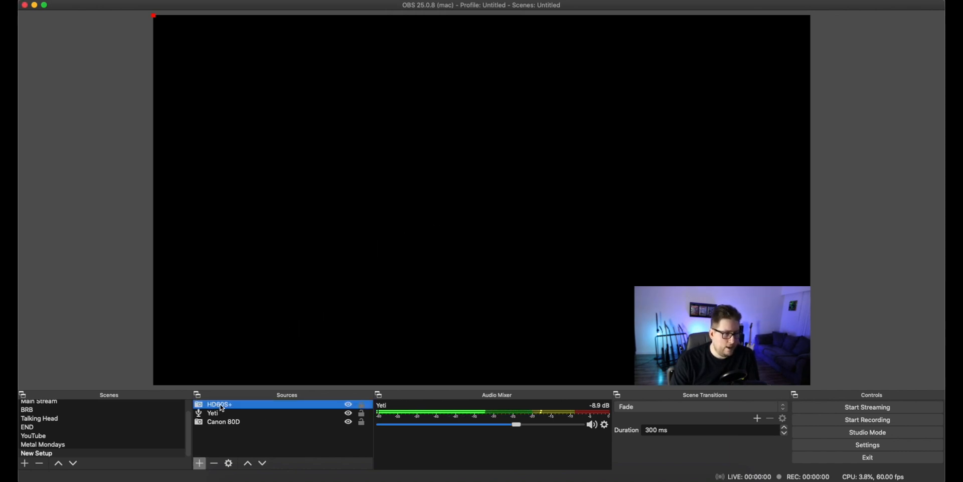
Step: Switch the HD60S+ source's capture device to Game Capture HD60 S+ #2
left_click(228, 463)
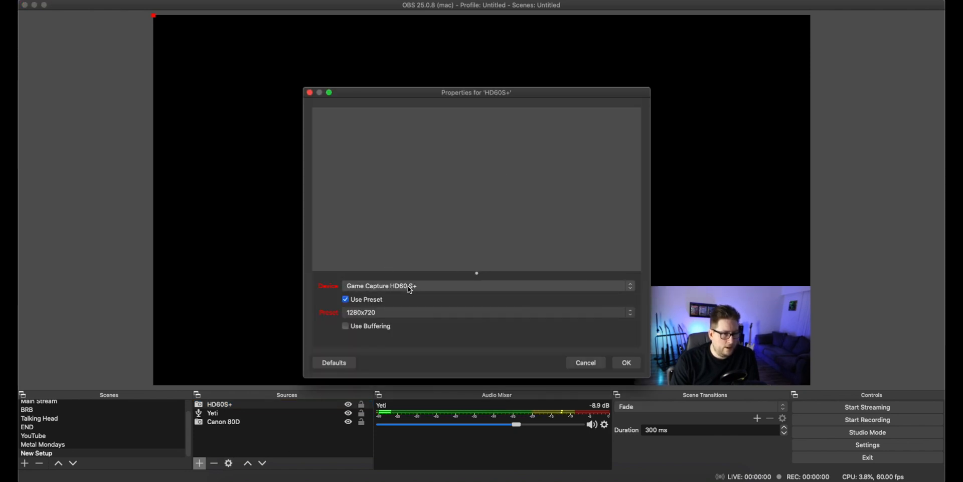
left_click(486, 312)
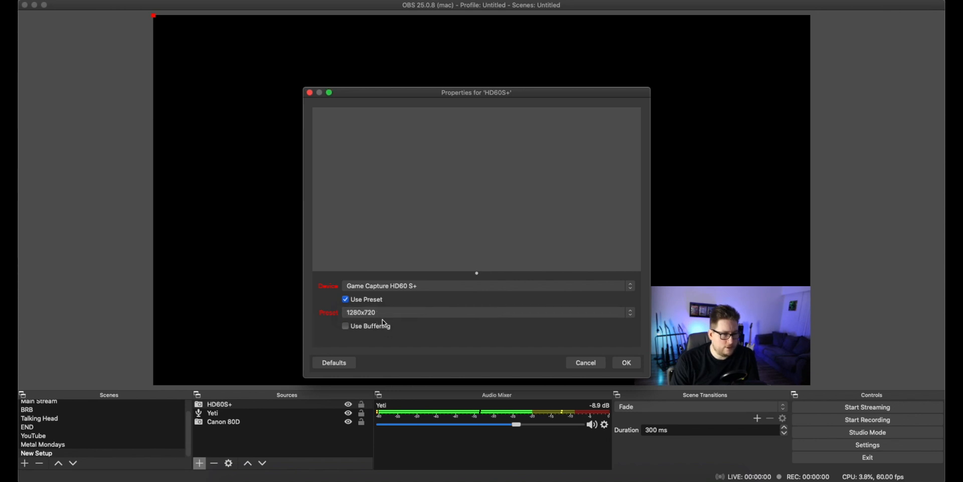
left_click(345, 299)
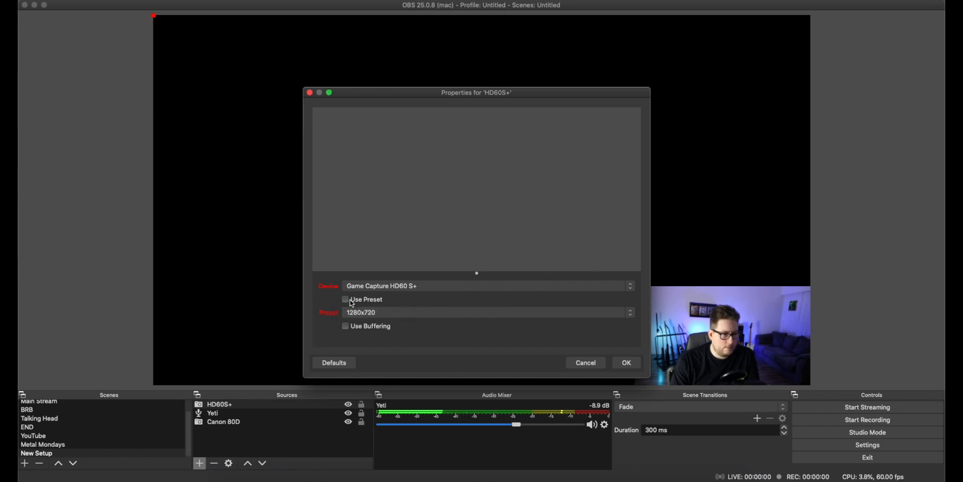
left_click(345, 299)
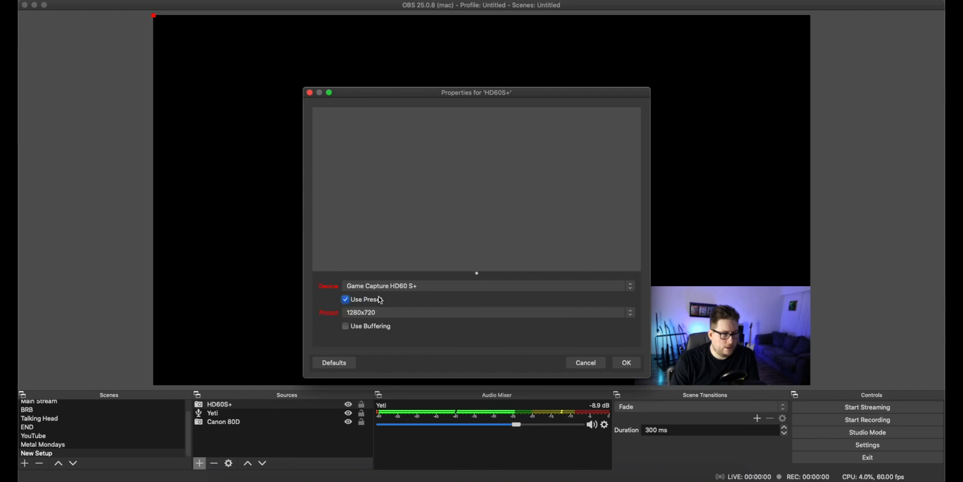
left_click(630, 285)
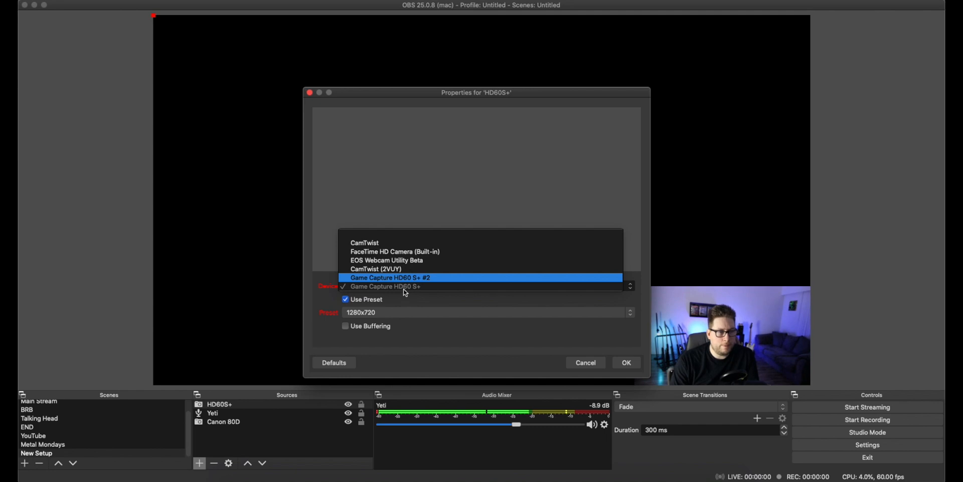
left_click(391, 277)
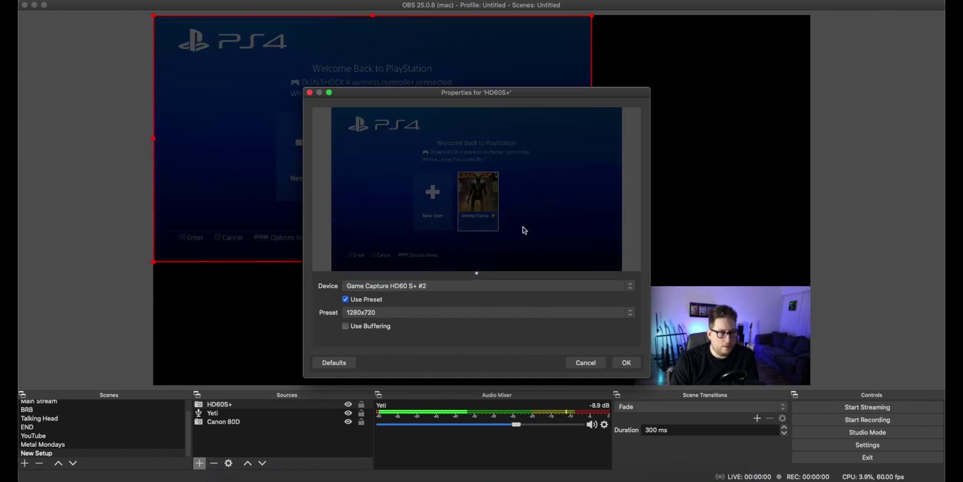
left_click(626, 362)
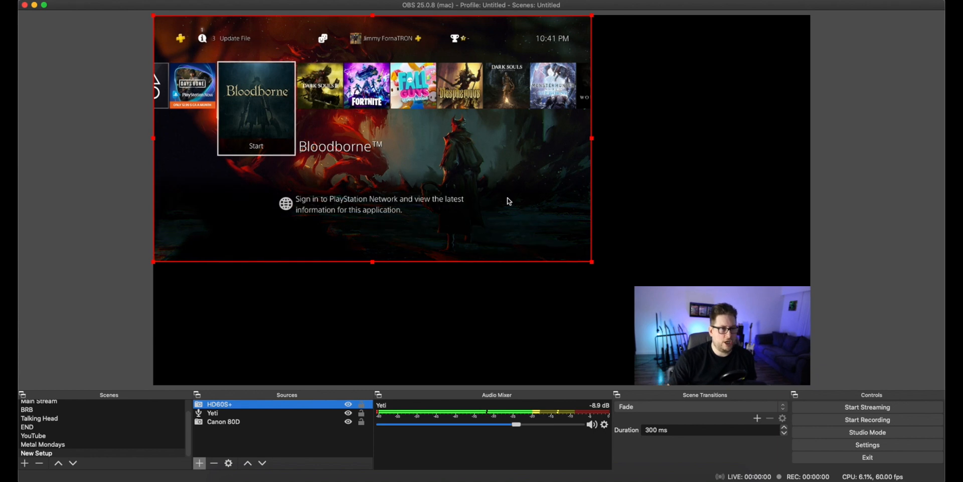
mouse_move(479, 117)
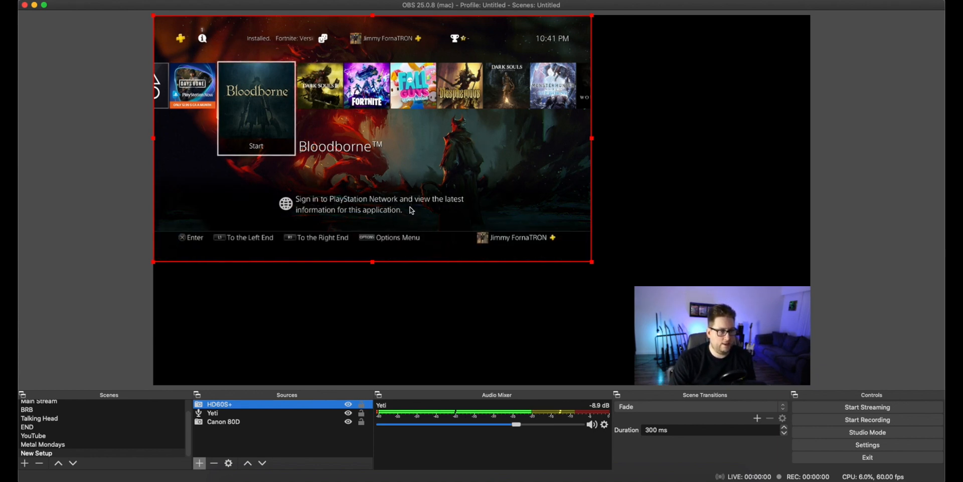
Step: Fit the PS4 capture to the screen and select the Canon 80D camera source
right_click(455, 178)
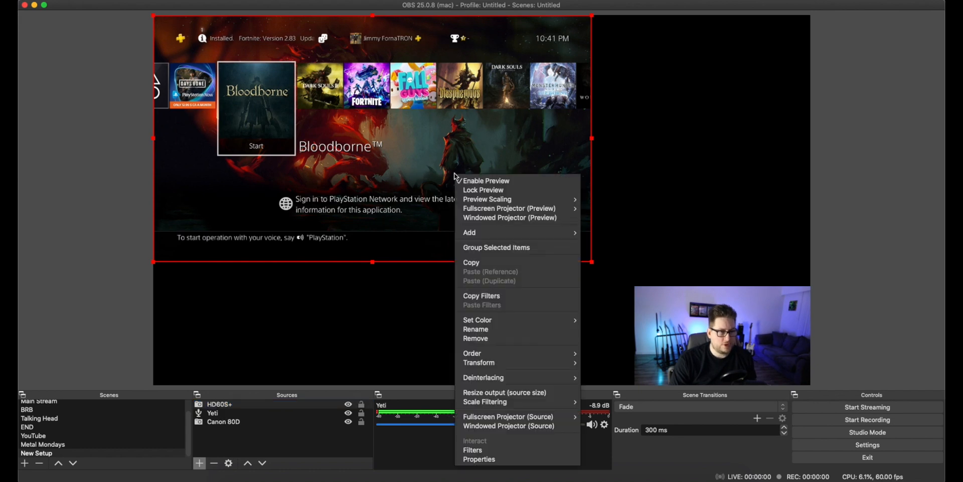
mouse_move(504, 320)
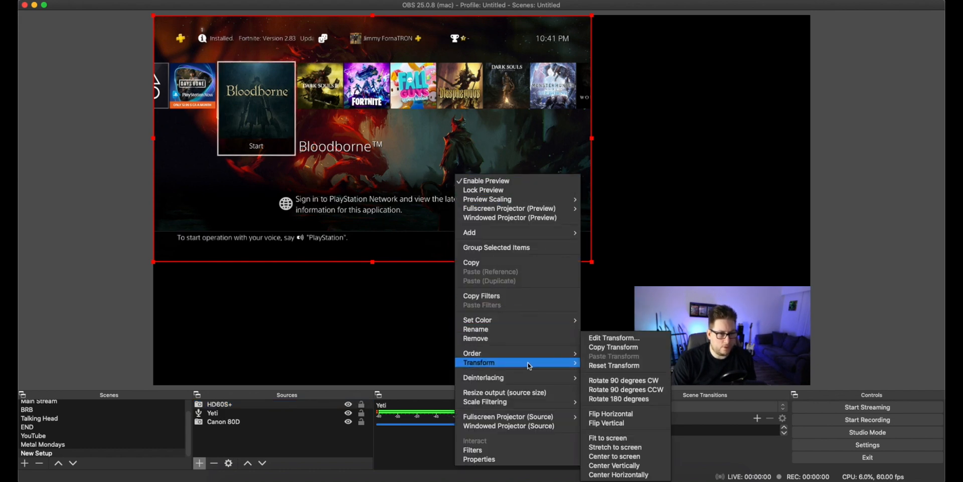
mouse_move(625, 437)
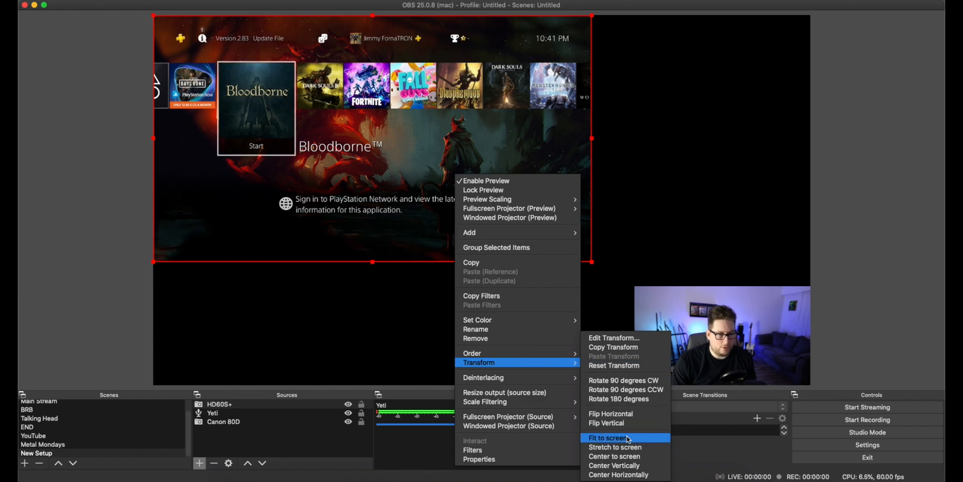
left_click(608, 437)
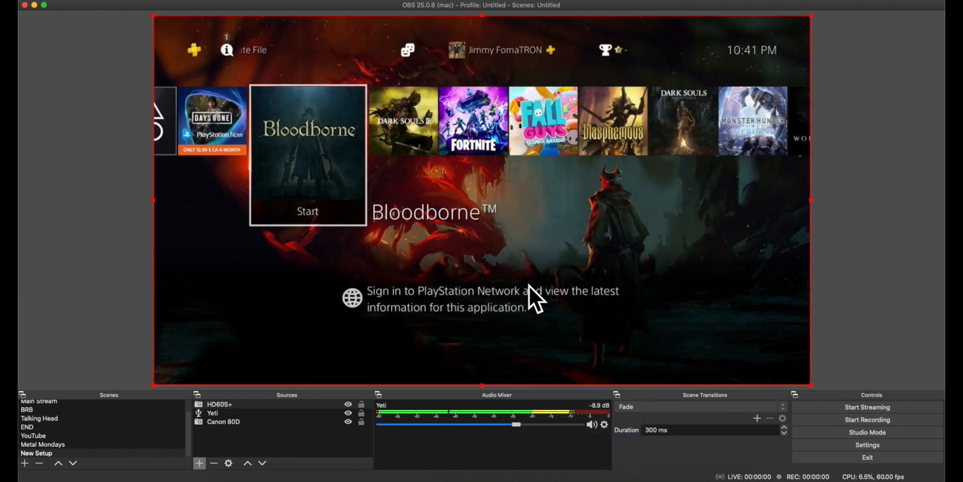
mouse_move(371, 335)
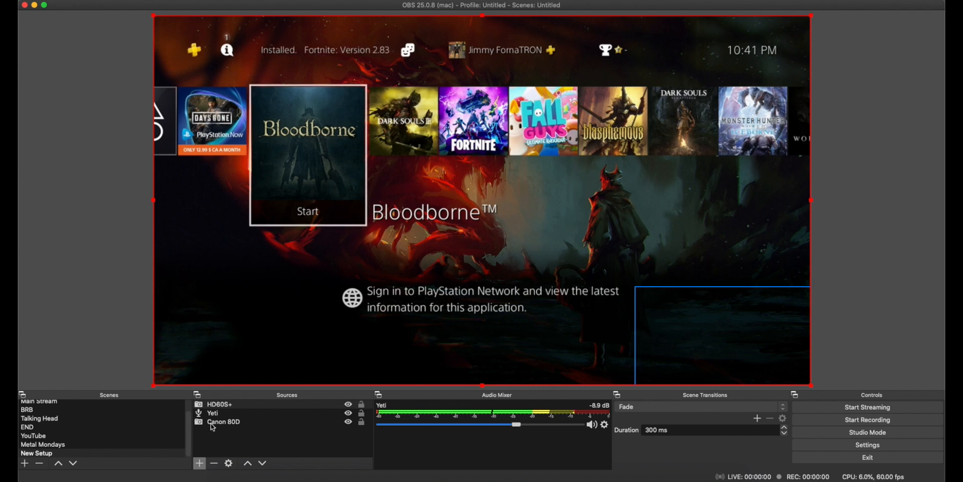
left_click(223, 422)
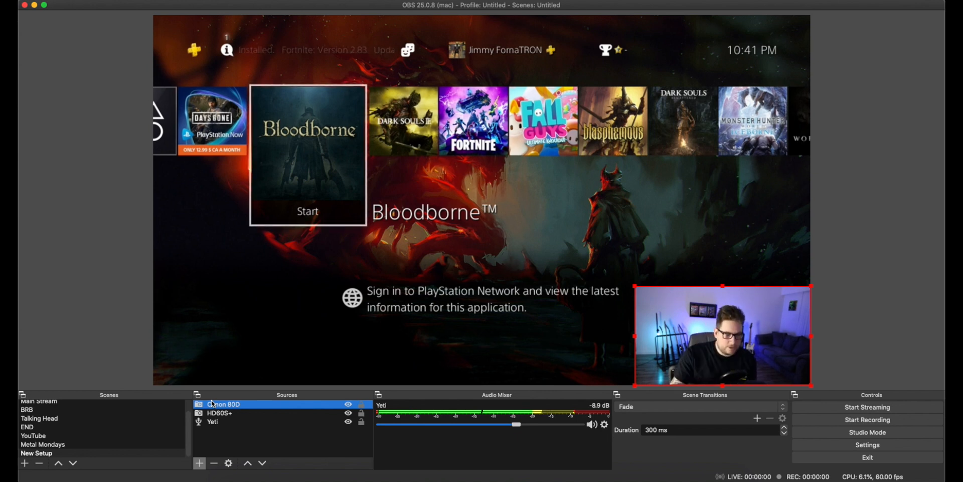
mouse_move(422, 436)
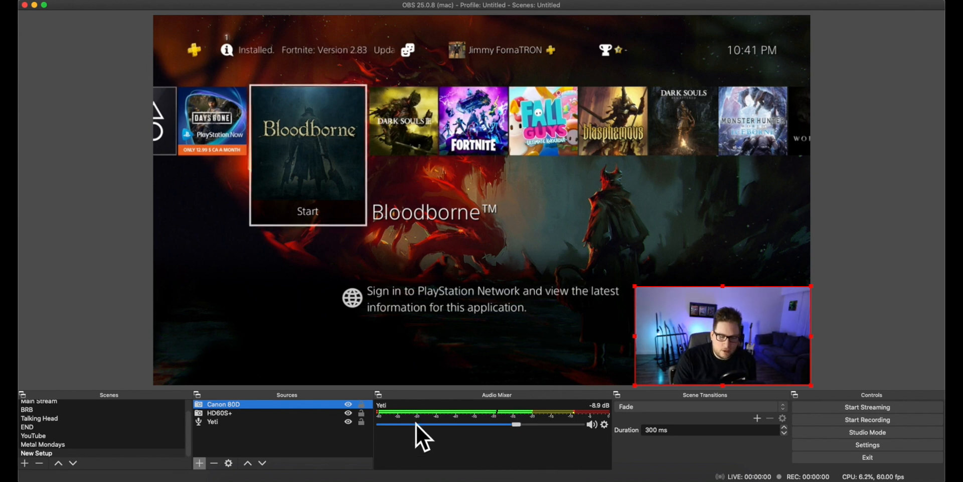
mouse_move(452, 460)
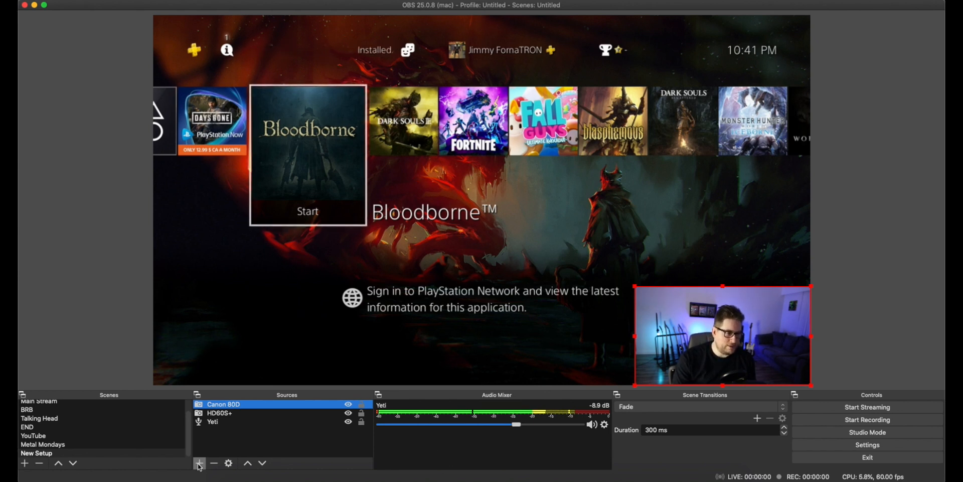
Step: Add the existing HD60S+ Audio input capture to the New Setup scene
left_click(199, 463)
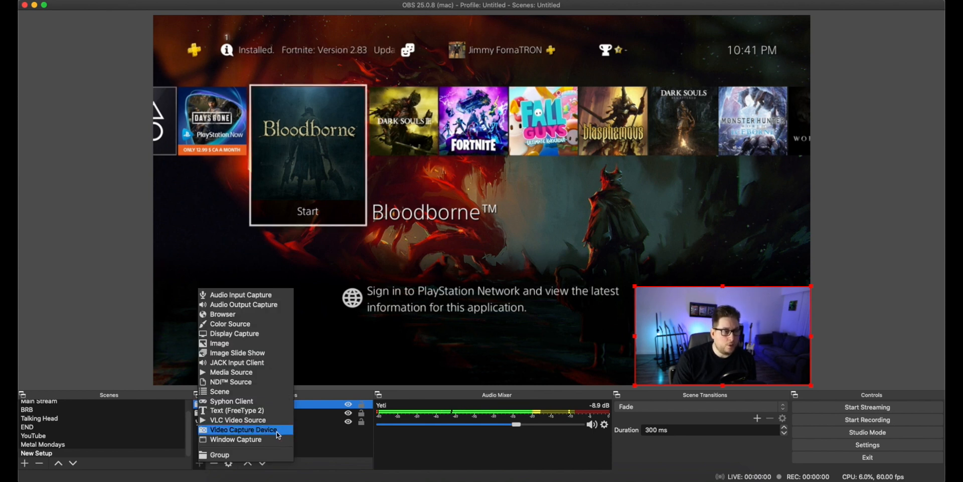
mouse_move(244, 304)
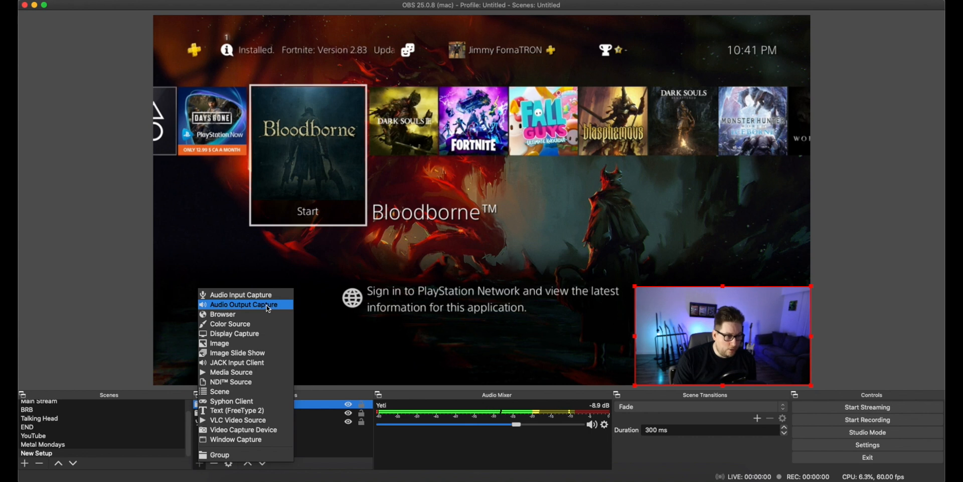
mouse_move(244, 294)
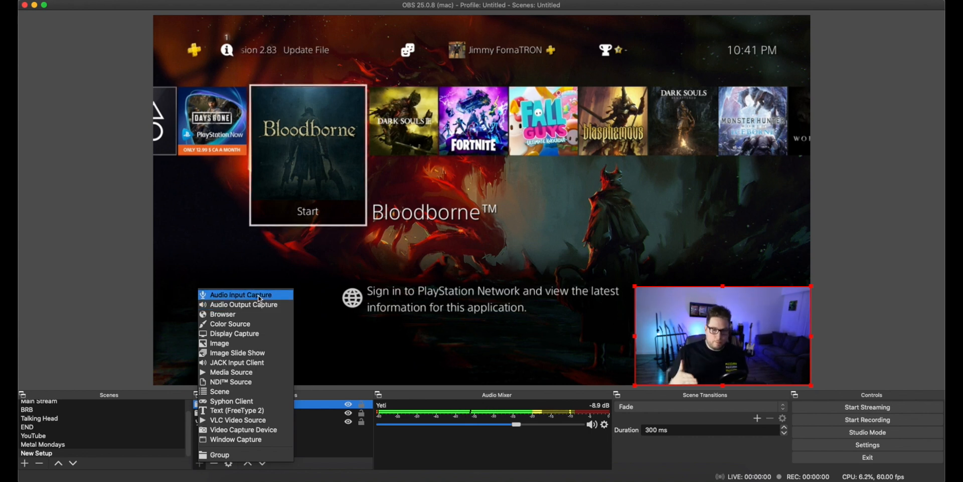
left_click(239, 295)
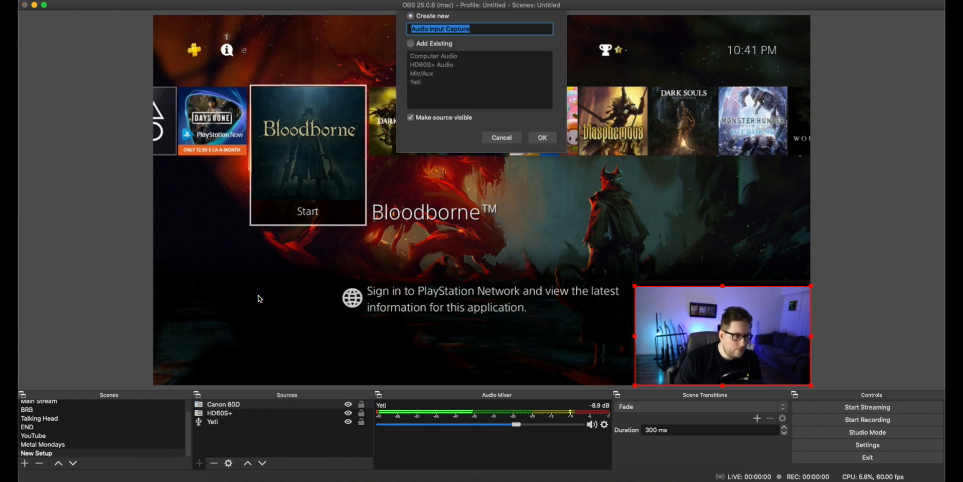
left_click(411, 43)
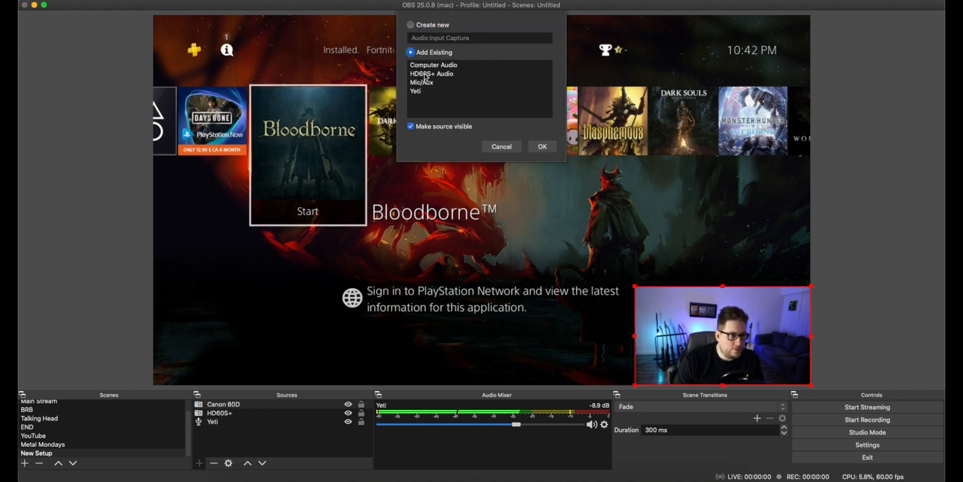
left_click(432, 74)
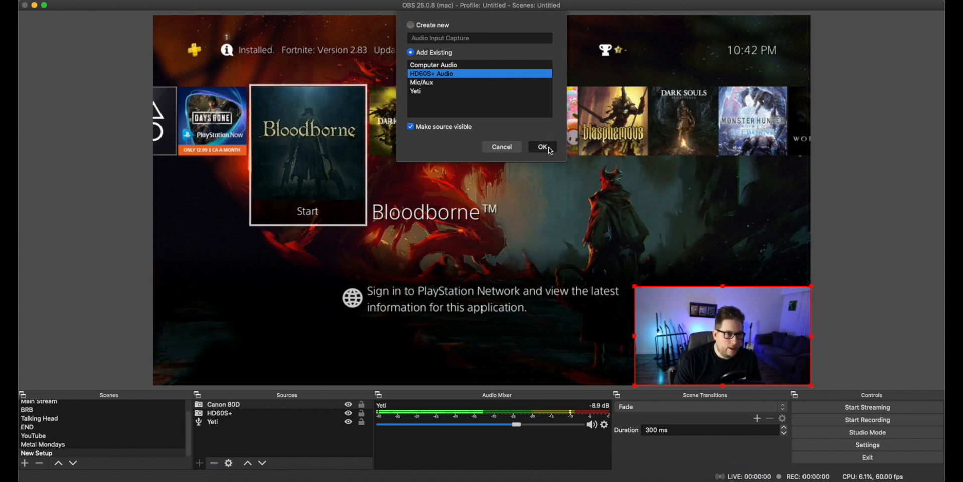
left_click(541, 146)
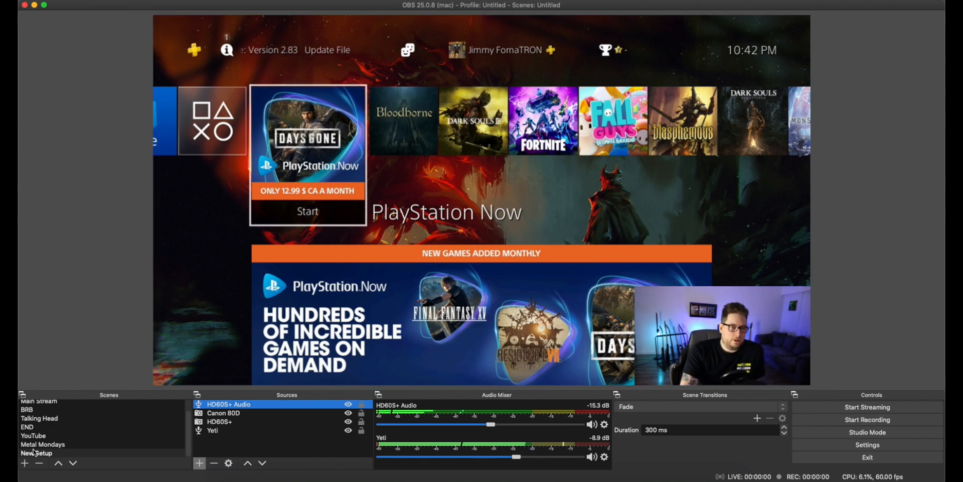
left_click(220, 421)
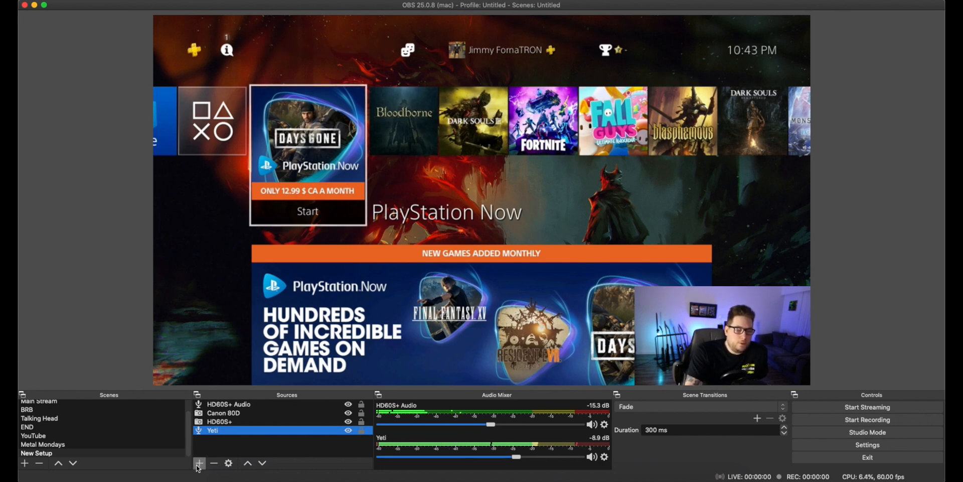
left_click(199, 463)
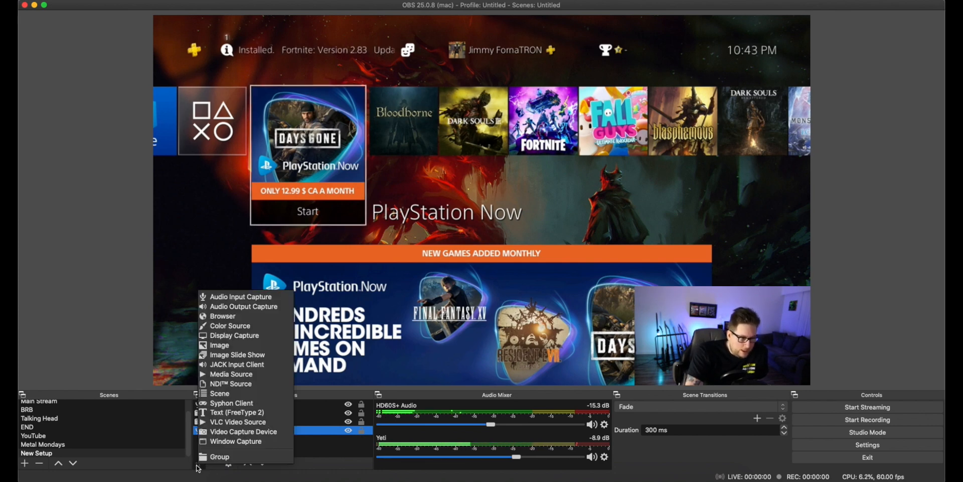
mouse_move(222, 315)
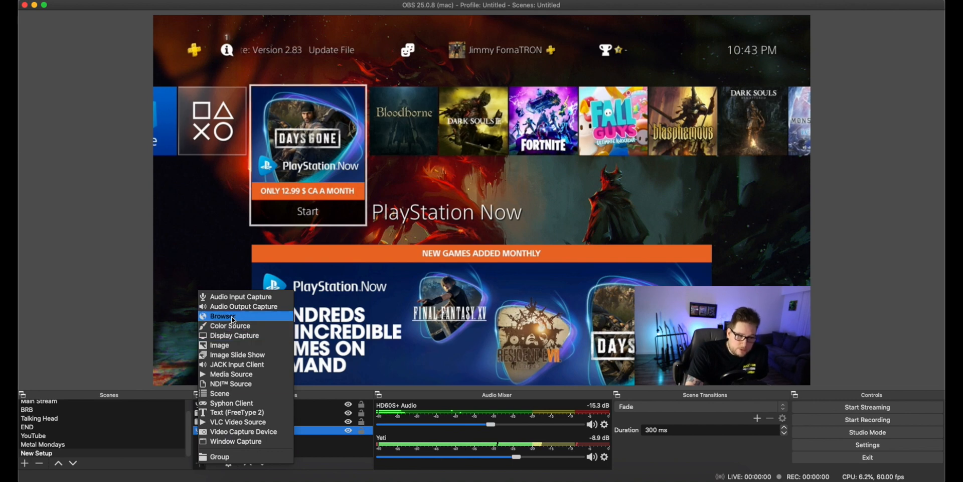
left_click(222, 315)
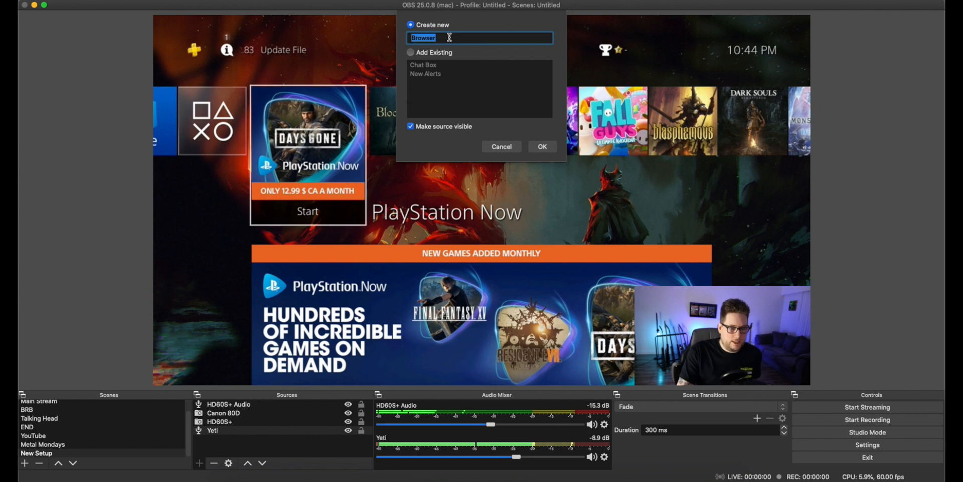
type("Chat")
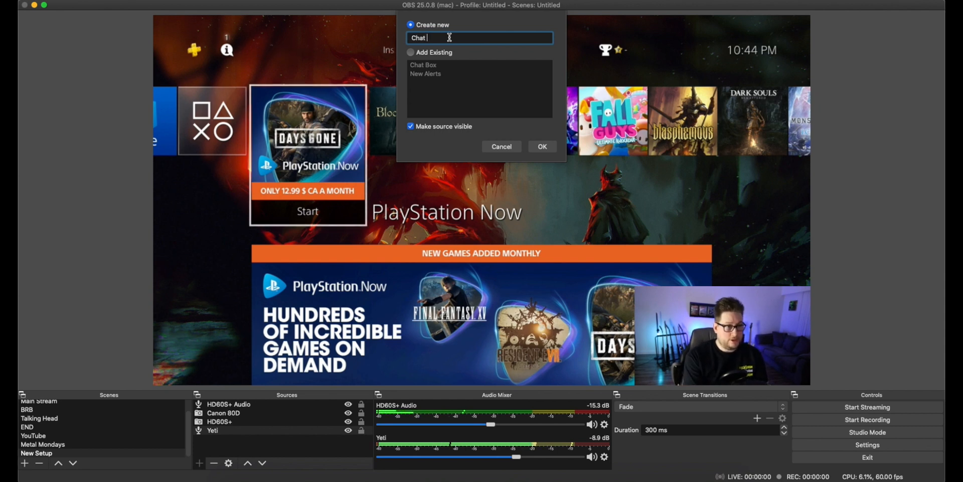
left_click(542, 146)
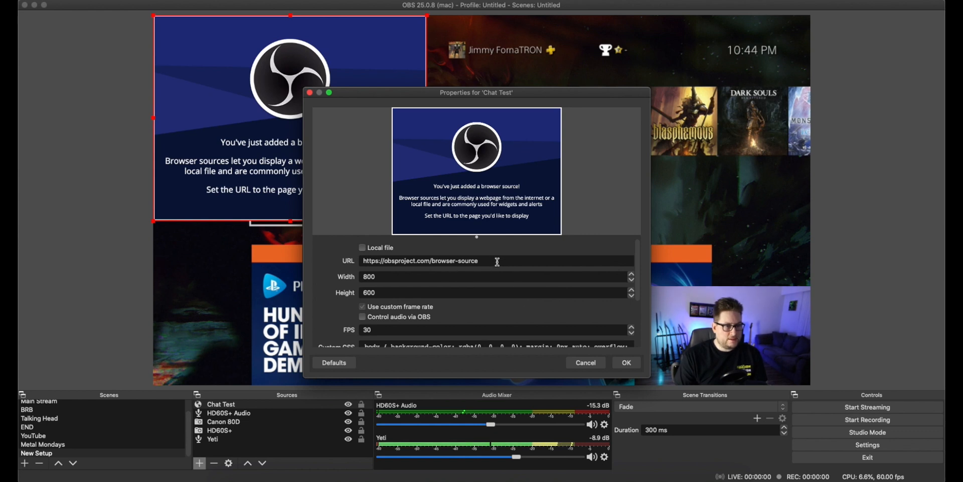
triple_click(420, 261)
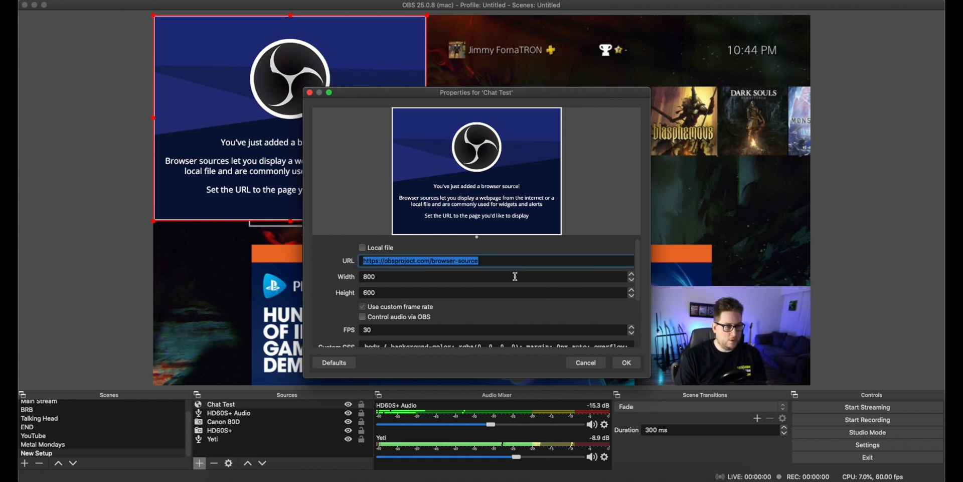
scroll("down", 3)
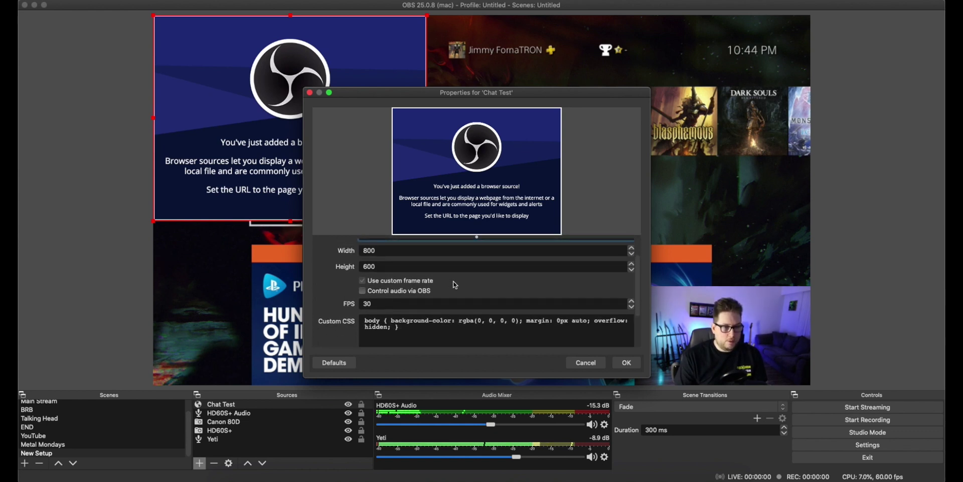
scroll("down", 3)
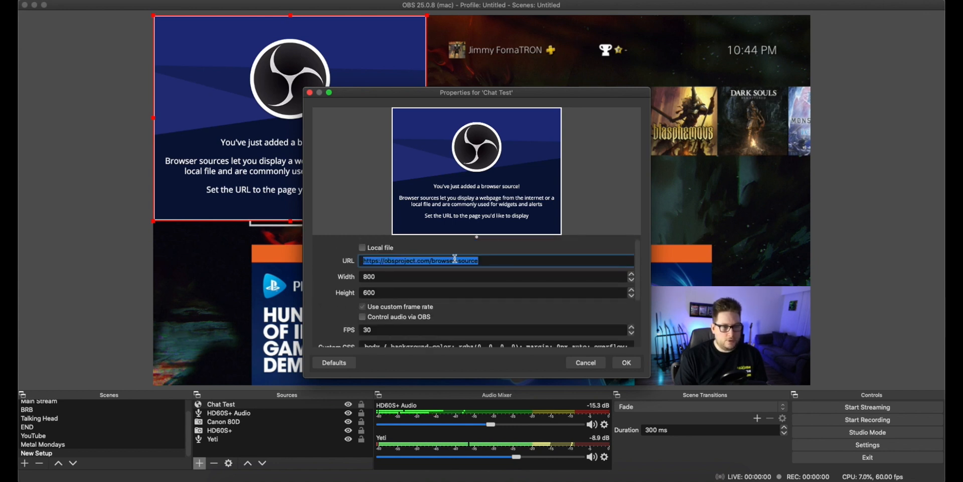
mouse_move(520, 261)
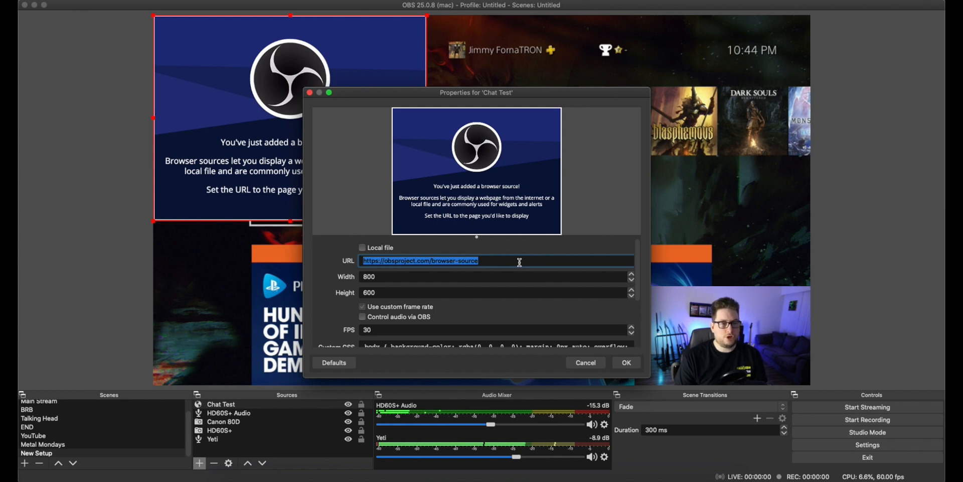
left_click(625, 362)
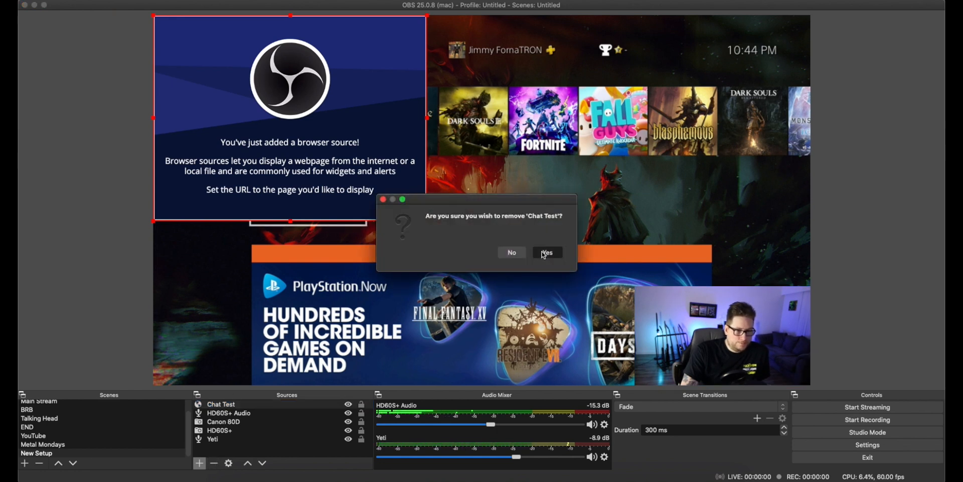
left_click(547, 252)
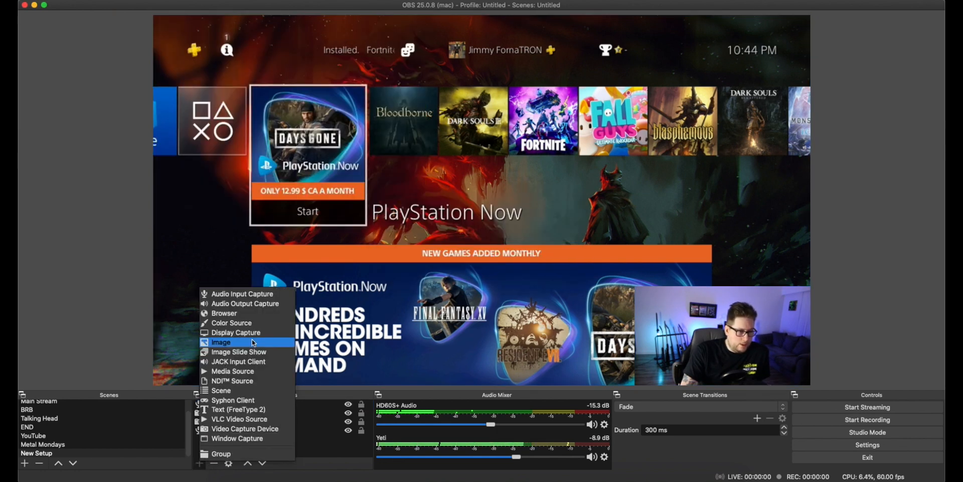
Step: Add the existing Chat Box browser source and drag it above the camera on the right
left_click(224, 313)
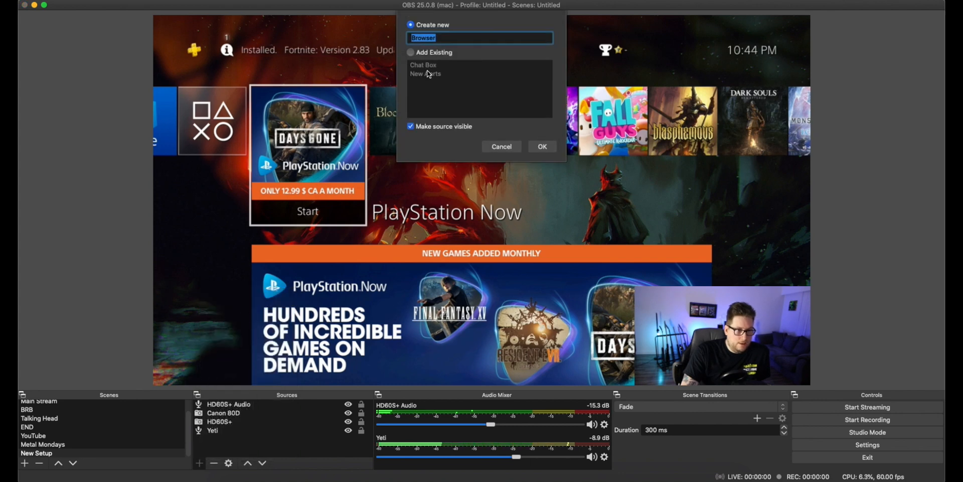
left_click(411, 53)
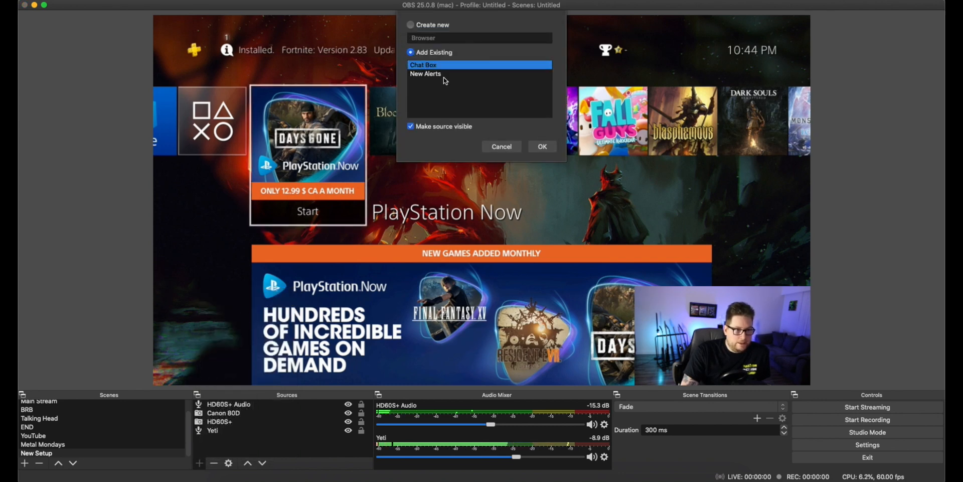
left_click(542, 147)
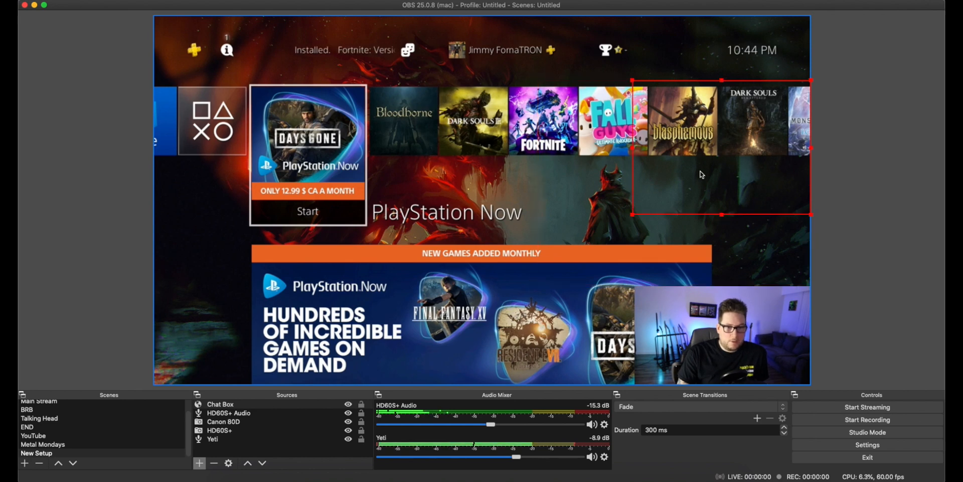
left_click_drag(702, 175, 640, 222)
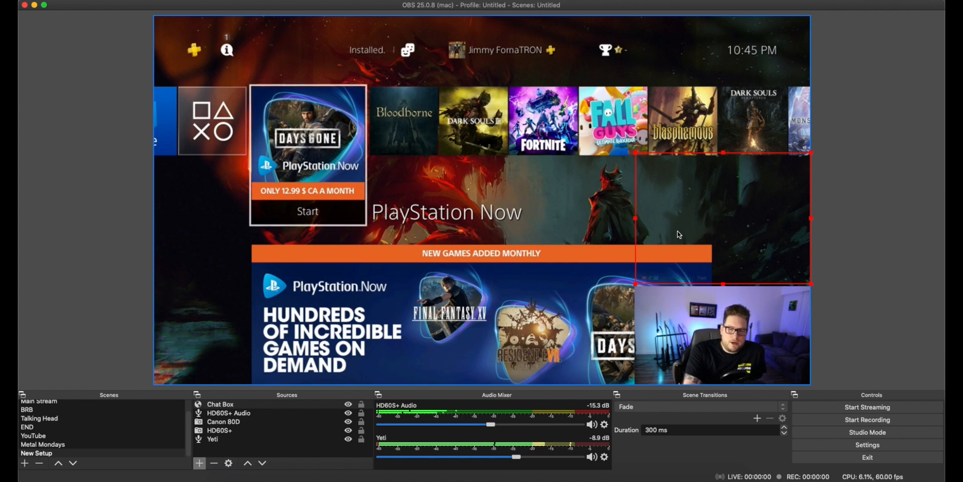
mouse_move(658, 266)
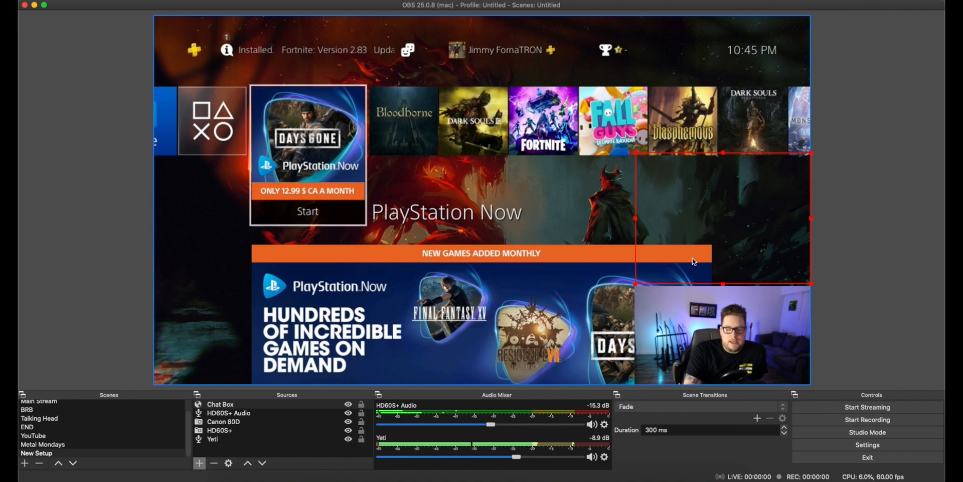
mouse_move(666, 272)
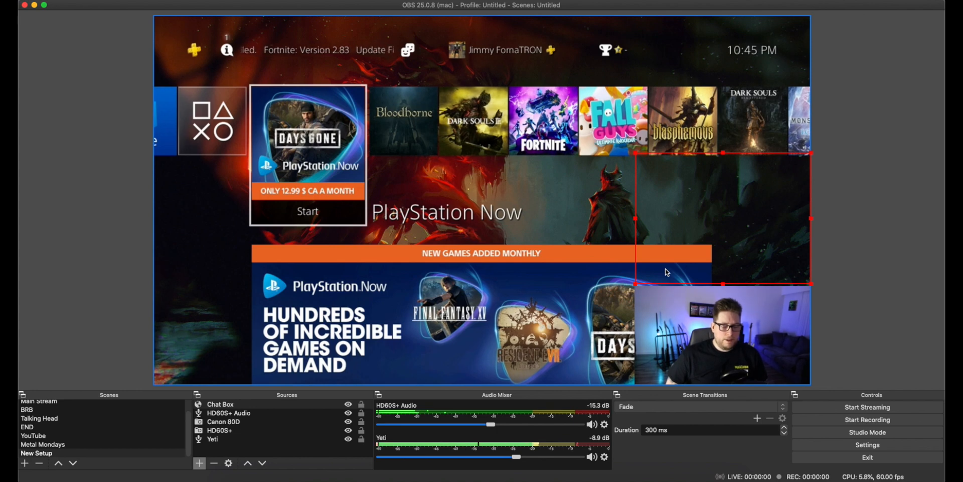
mouse_move(467, 301)
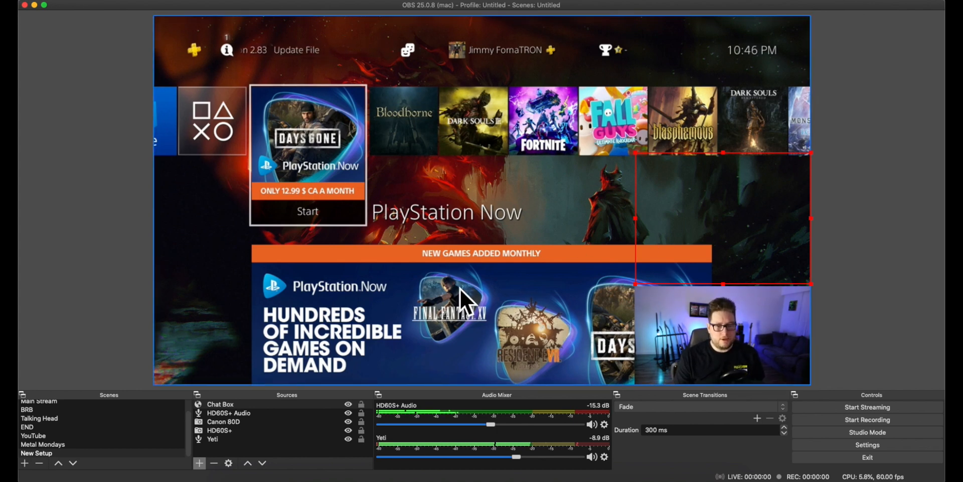
mouse_move(183, 367)
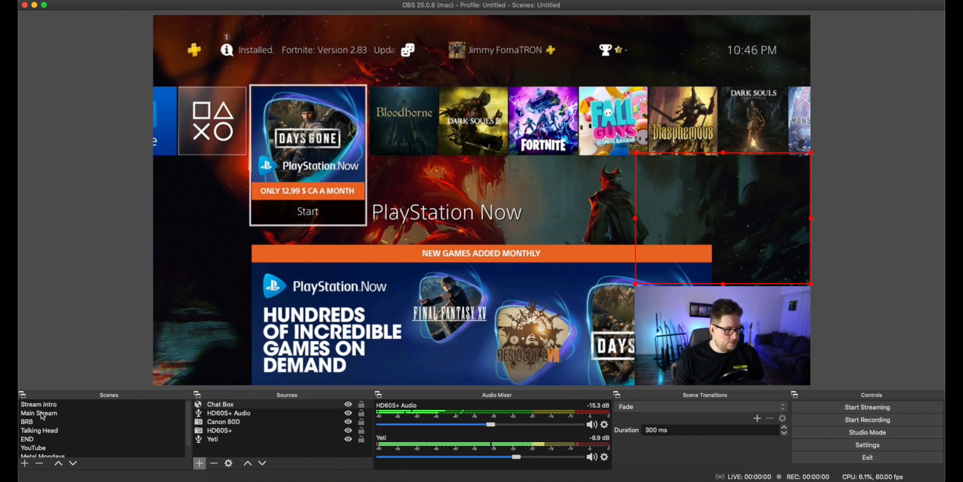
Step: Switch to the Main Stream scene and unhide the Canon 80D camera
left_click(38, 412)
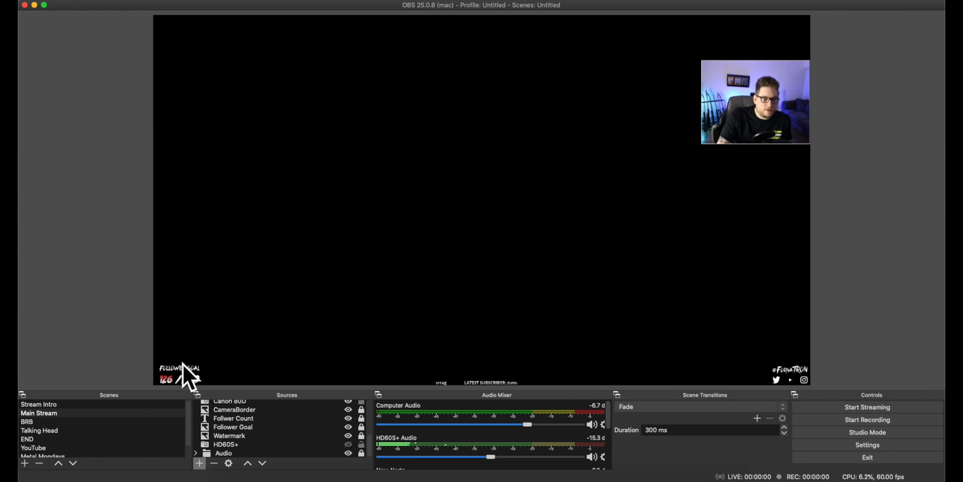
mouse_move(506, 369)
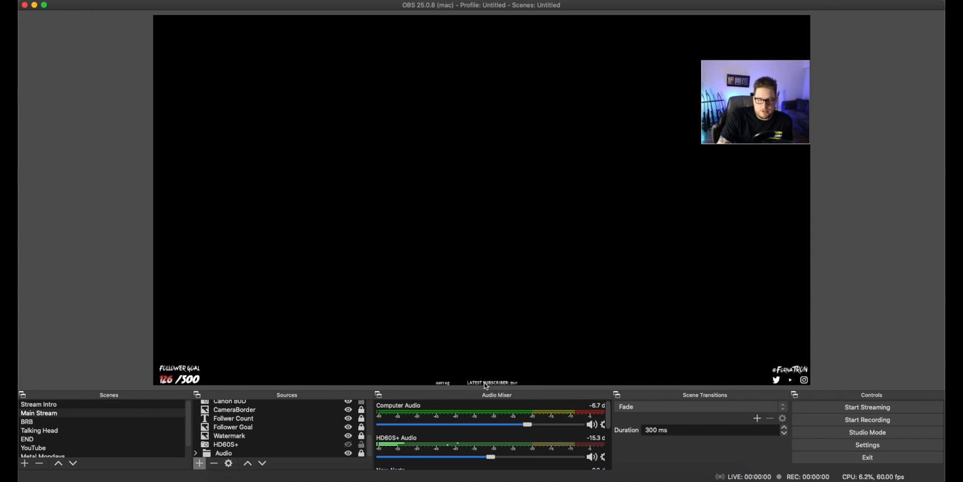
mouse_move(780, 405)
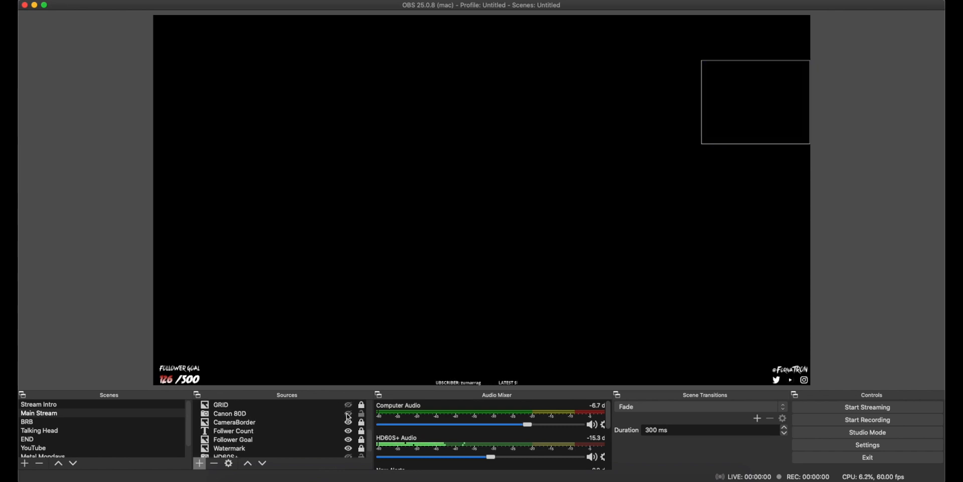
left_click(348, 413)
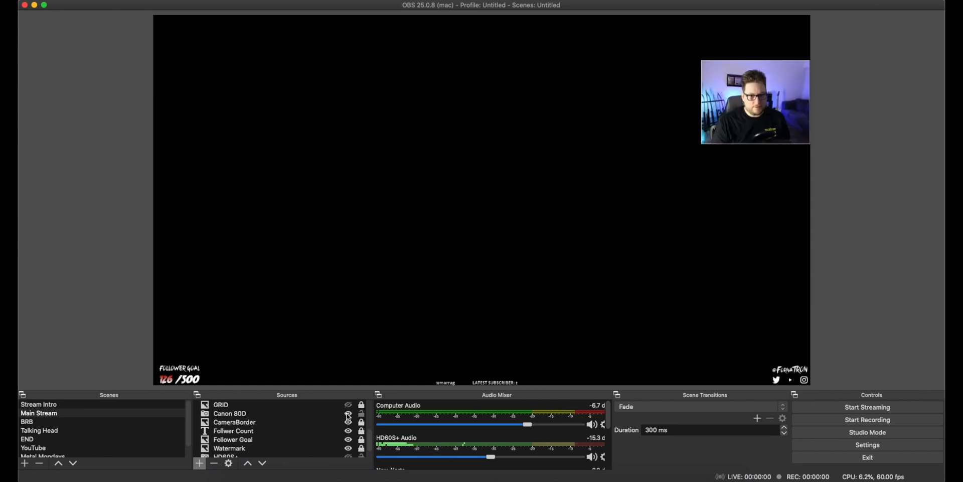